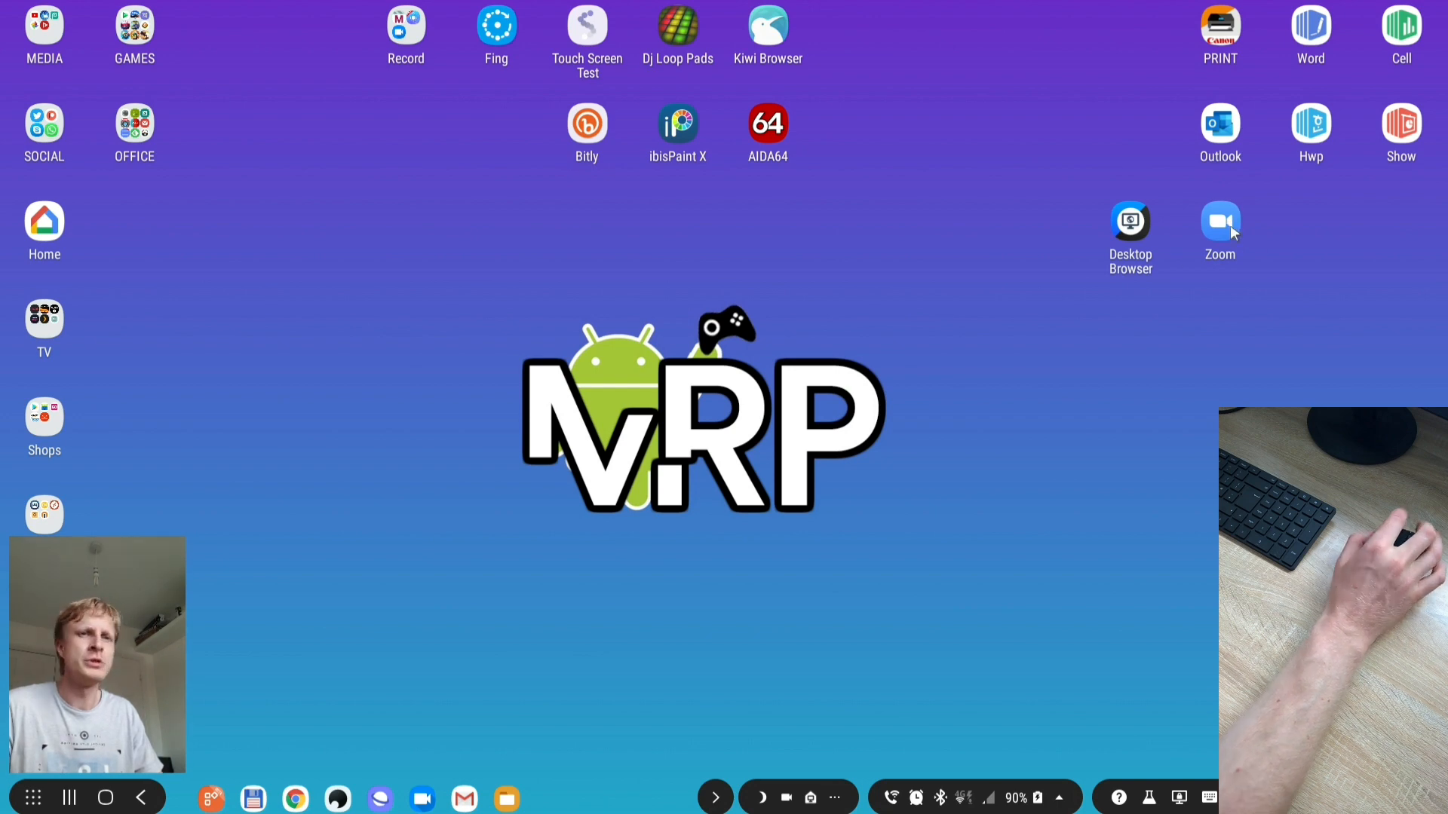
- Launch Zoom from the DeX desktop to reach the Meet & Chat home
left_click(1218, 222)
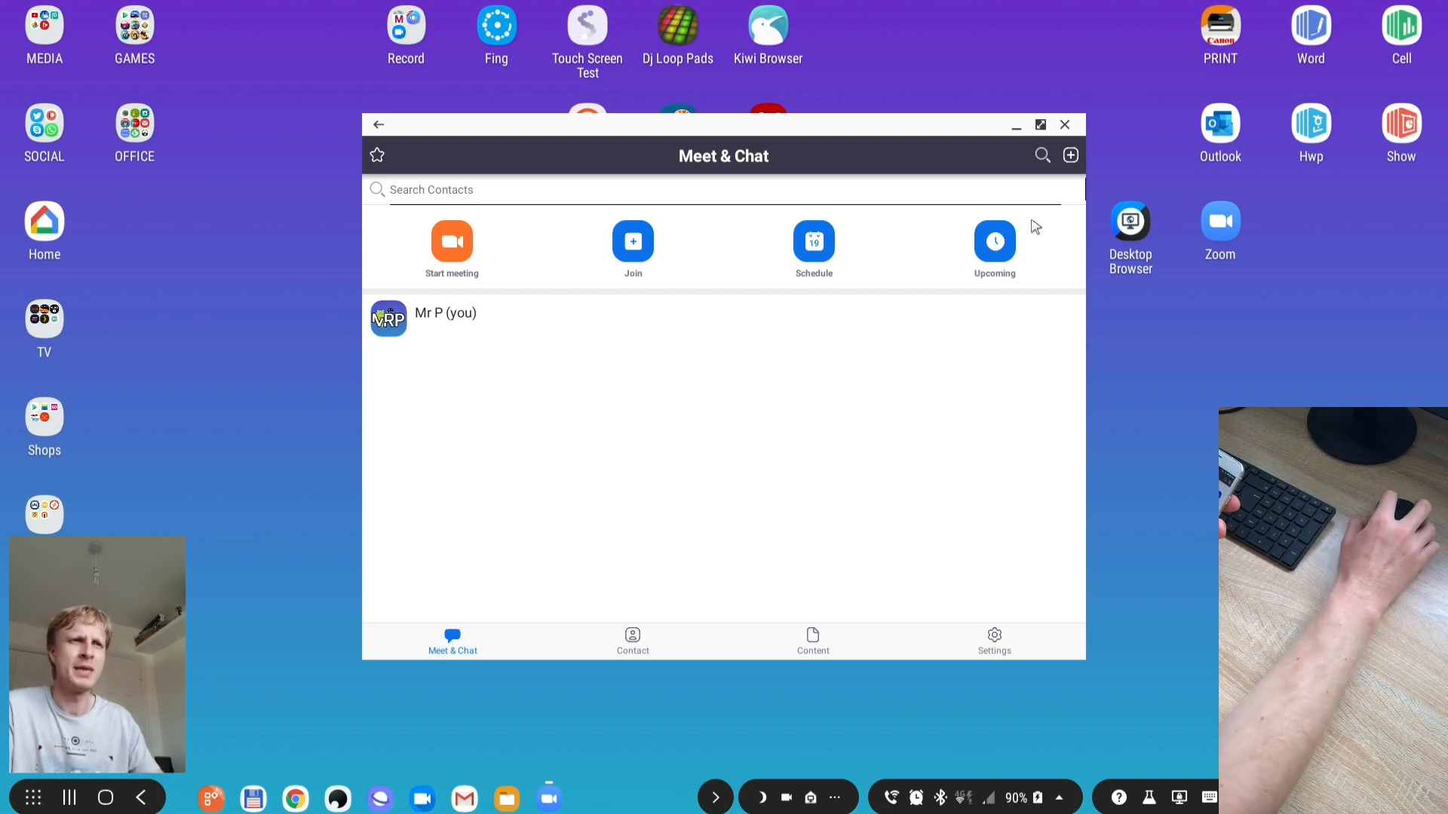
mouse_move(543, 368)
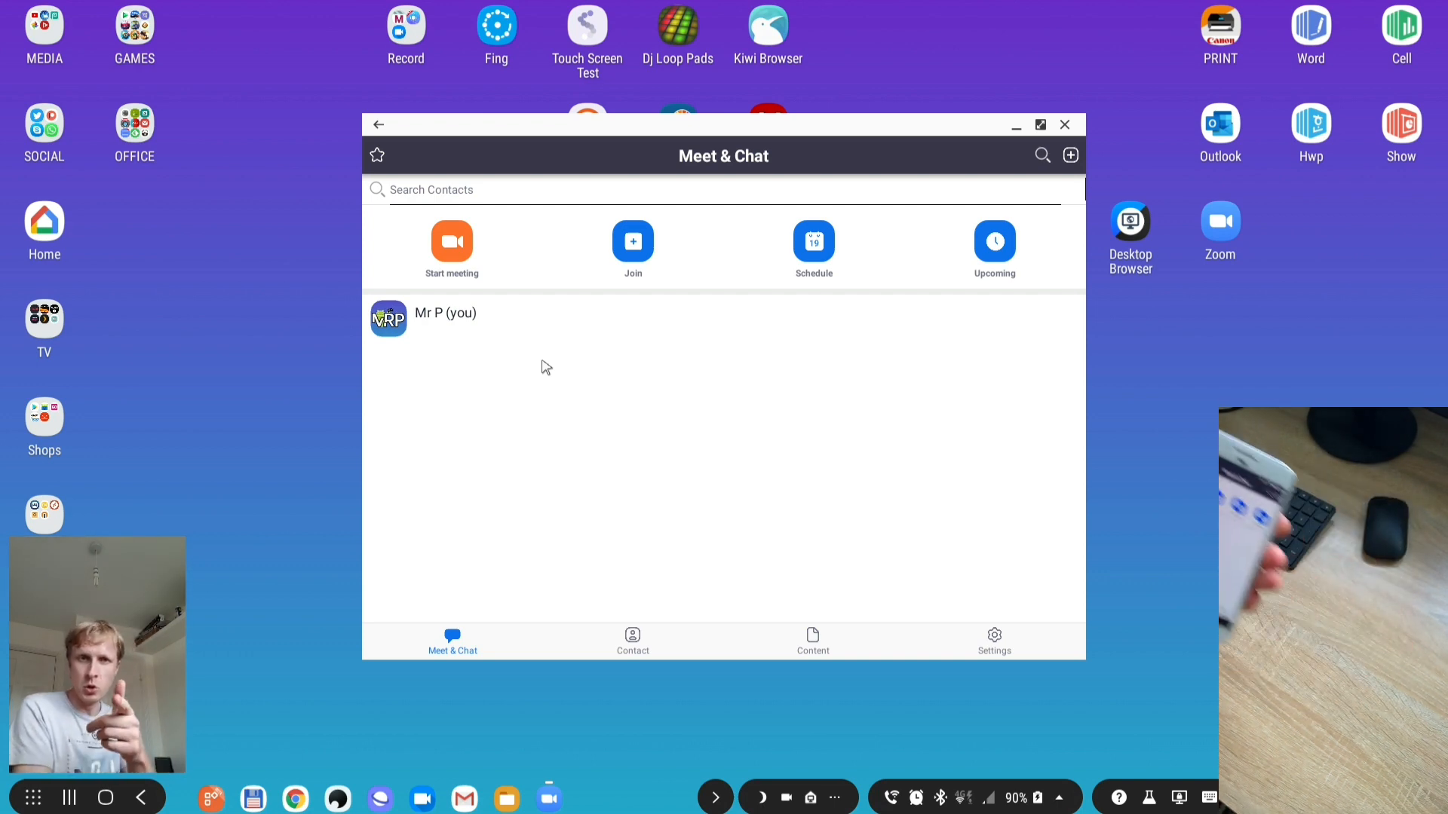
mouse_move(549, 343)
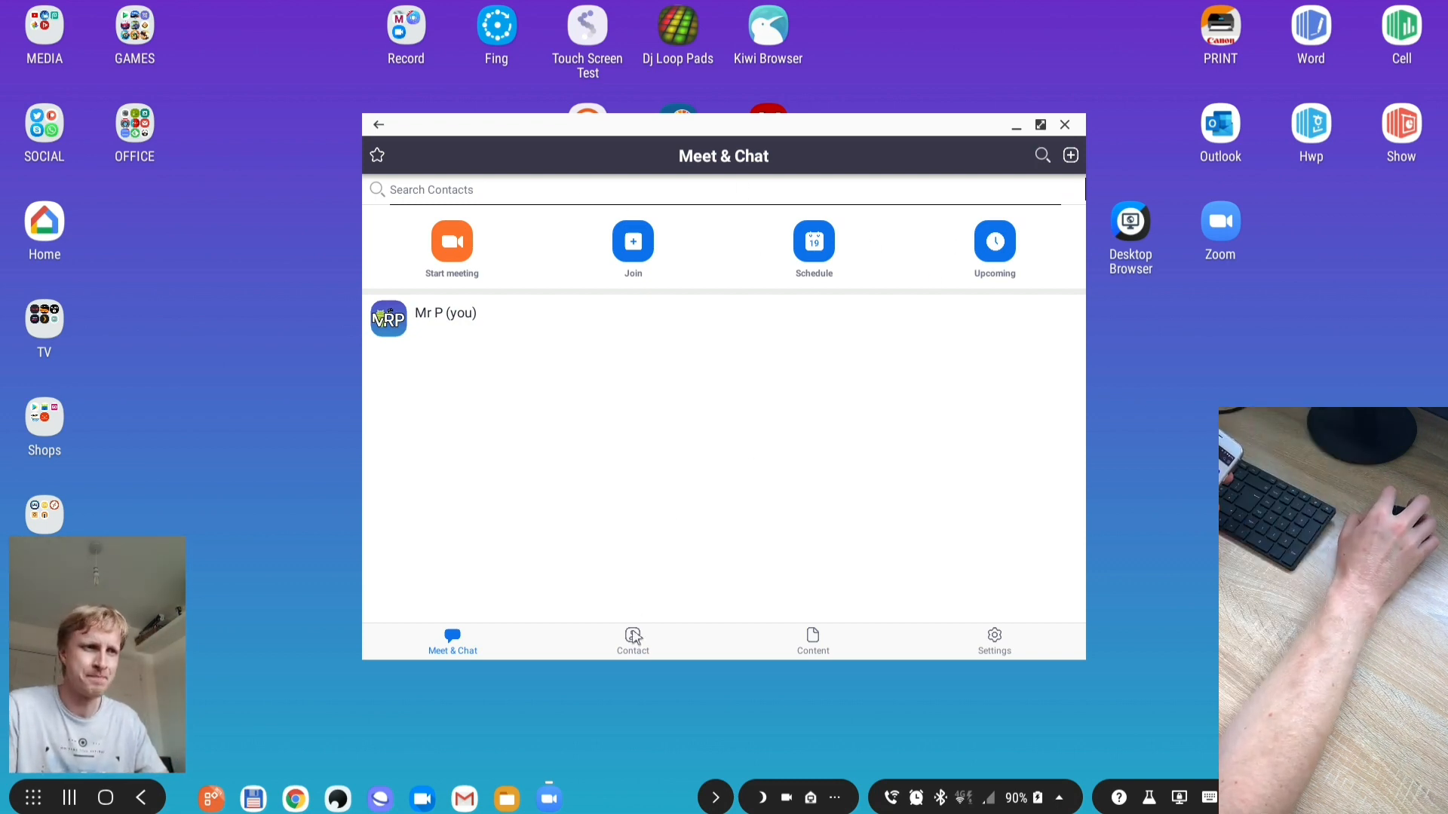
left_click(631, 642)
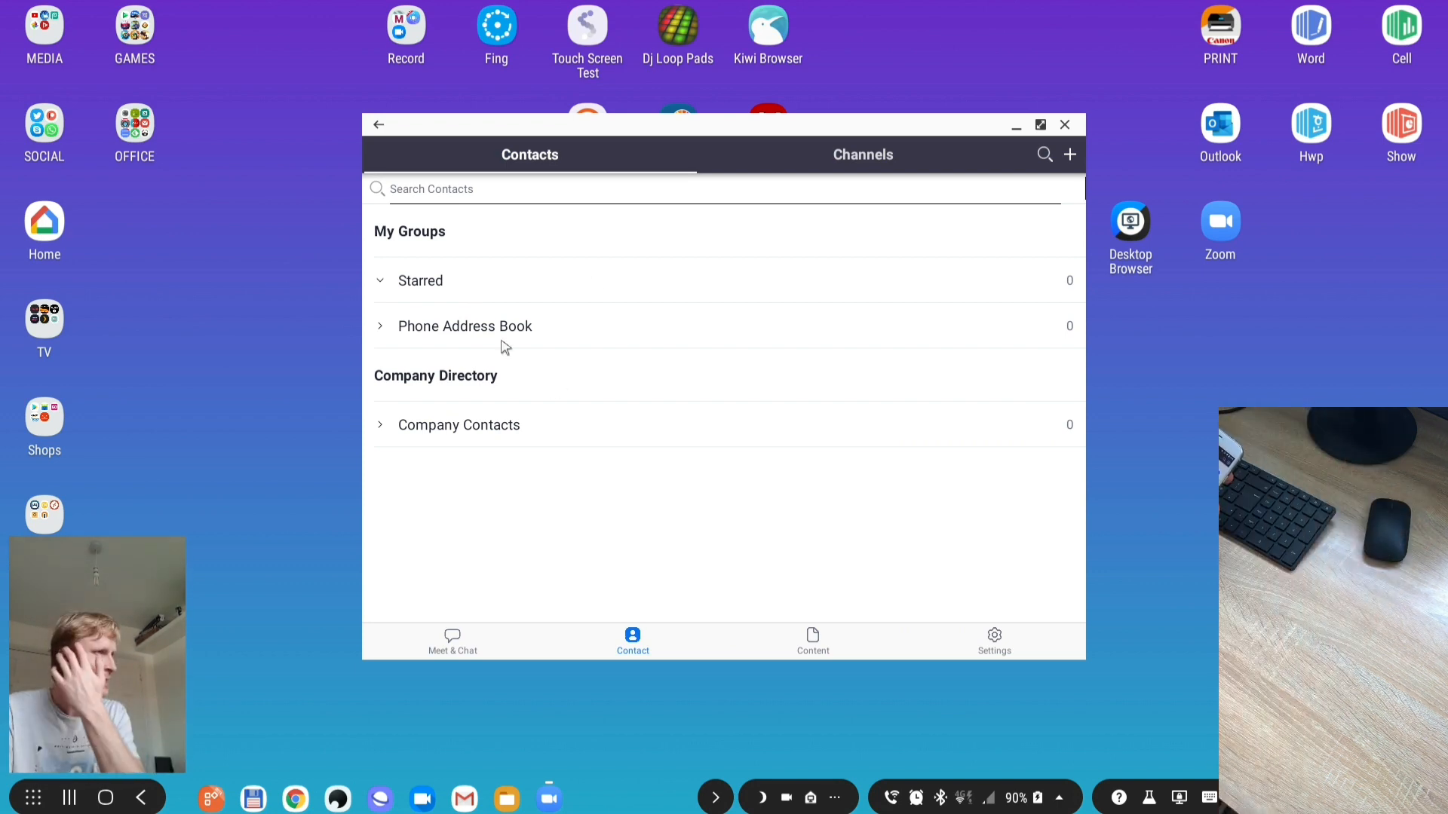
mouse_move(609, 490)
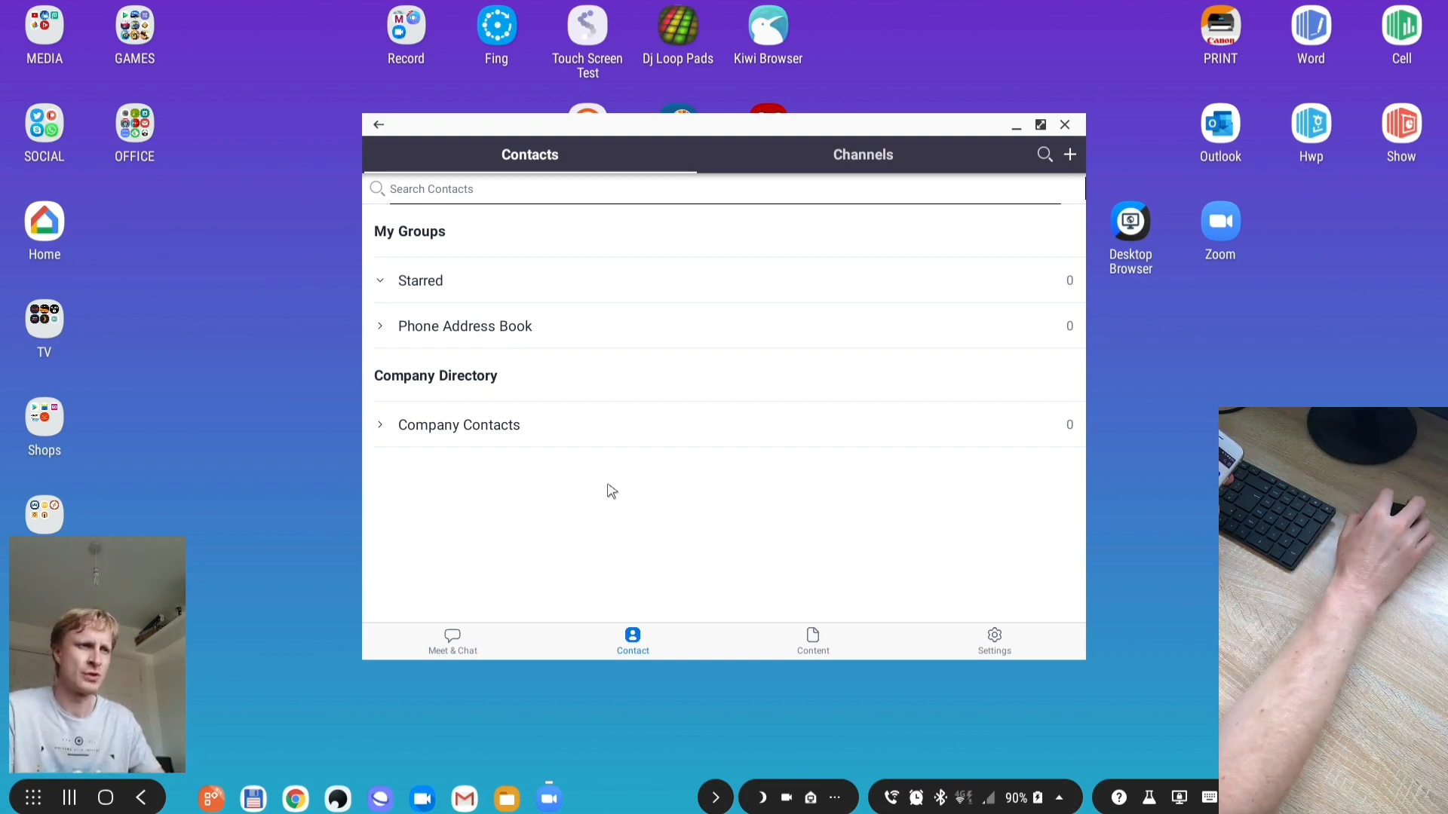
left_click(811, 642)
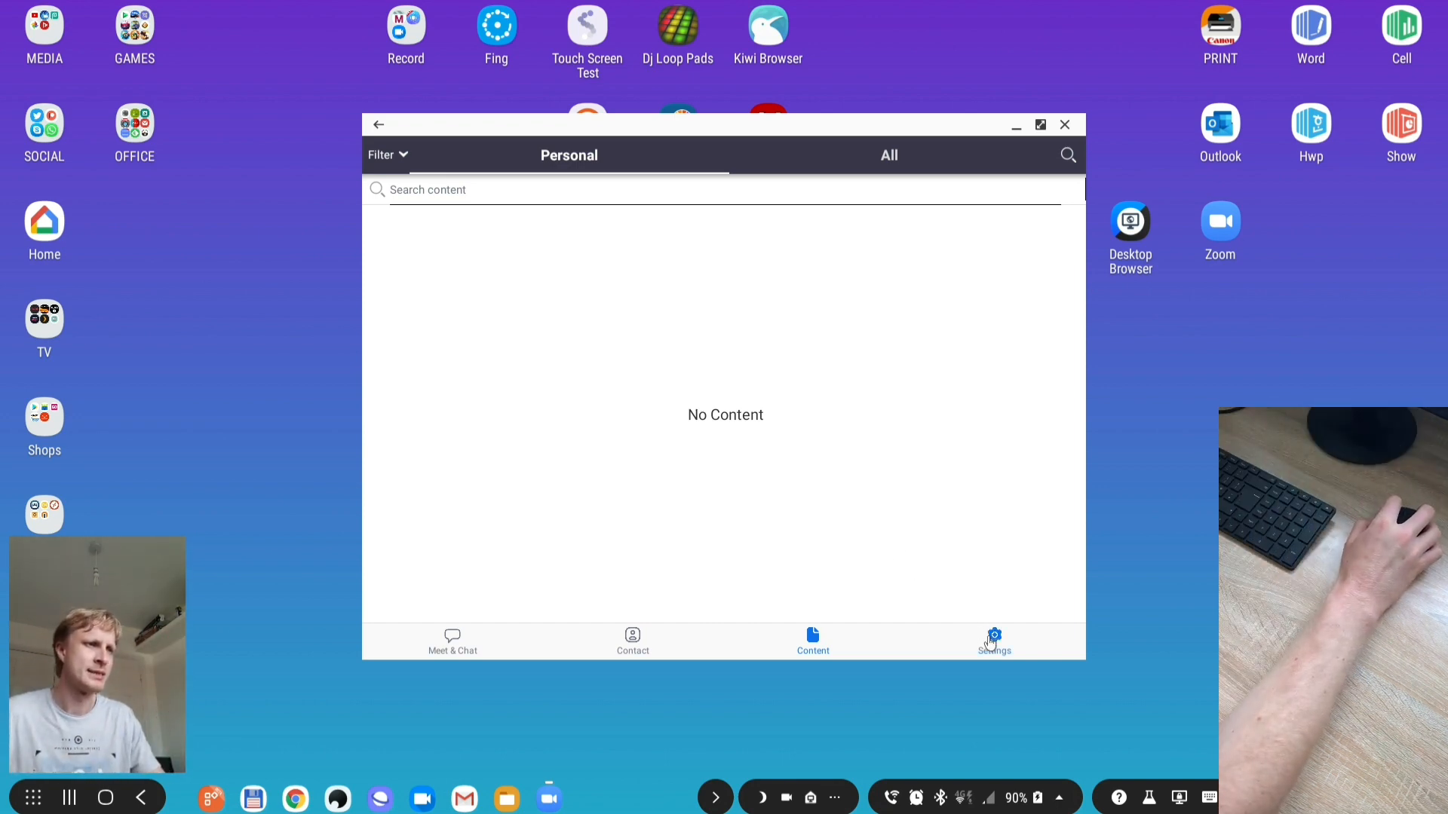
left_click(994, 642)
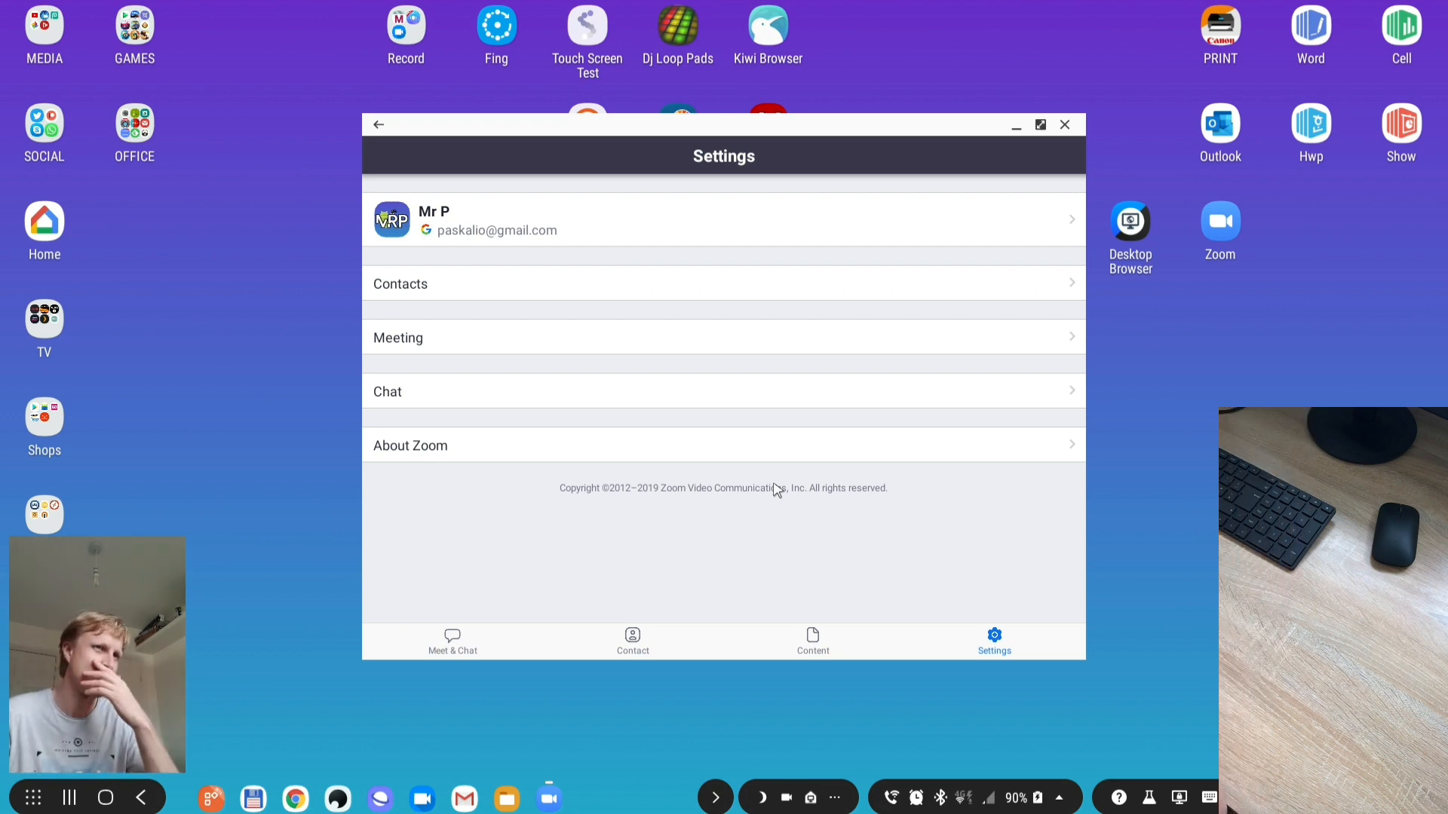
left_click(451, 642)
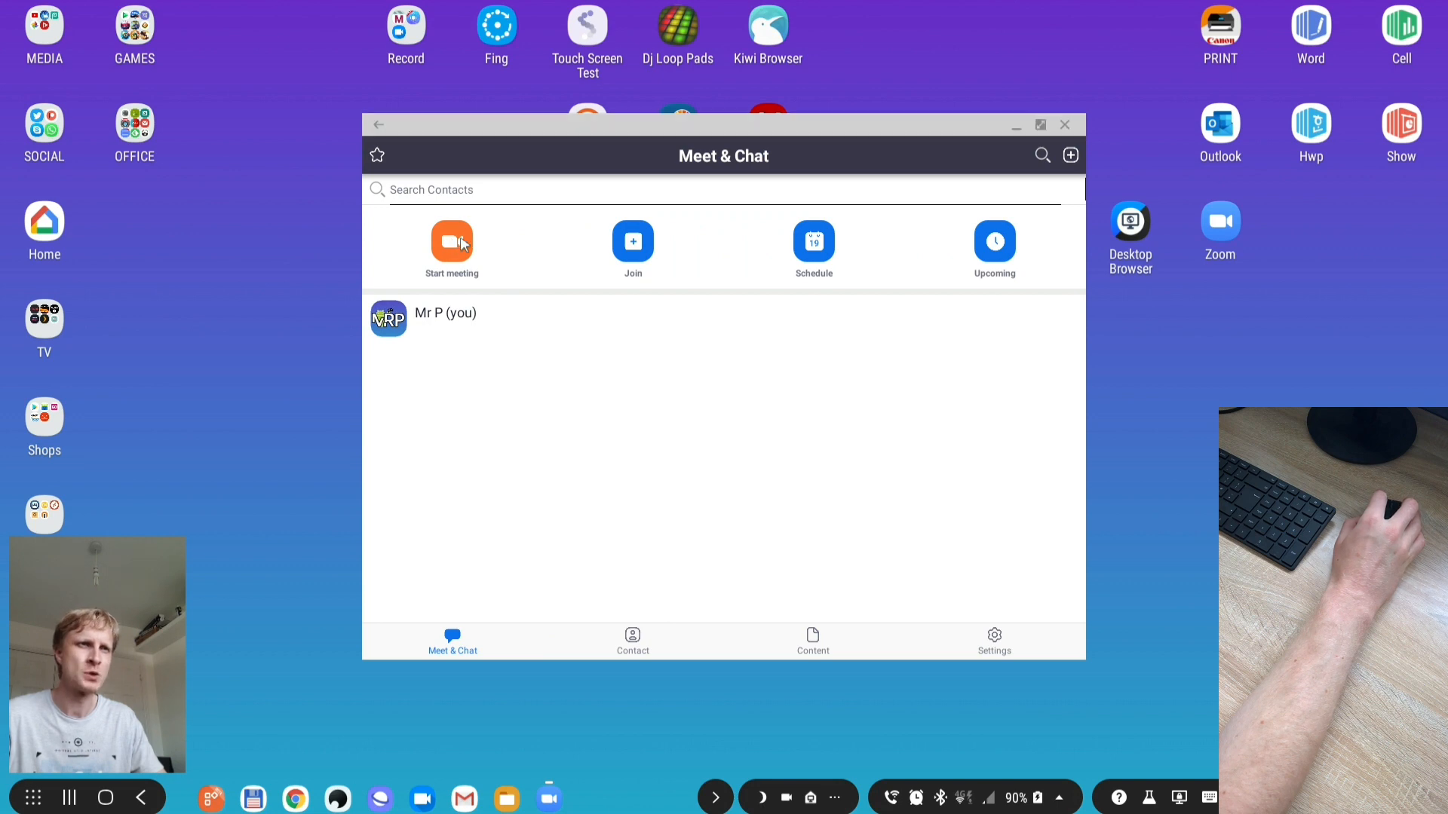
- Review the Start a Meeting options, toggling Use Personal Meeting ID off and back on
left_click(451, 241)
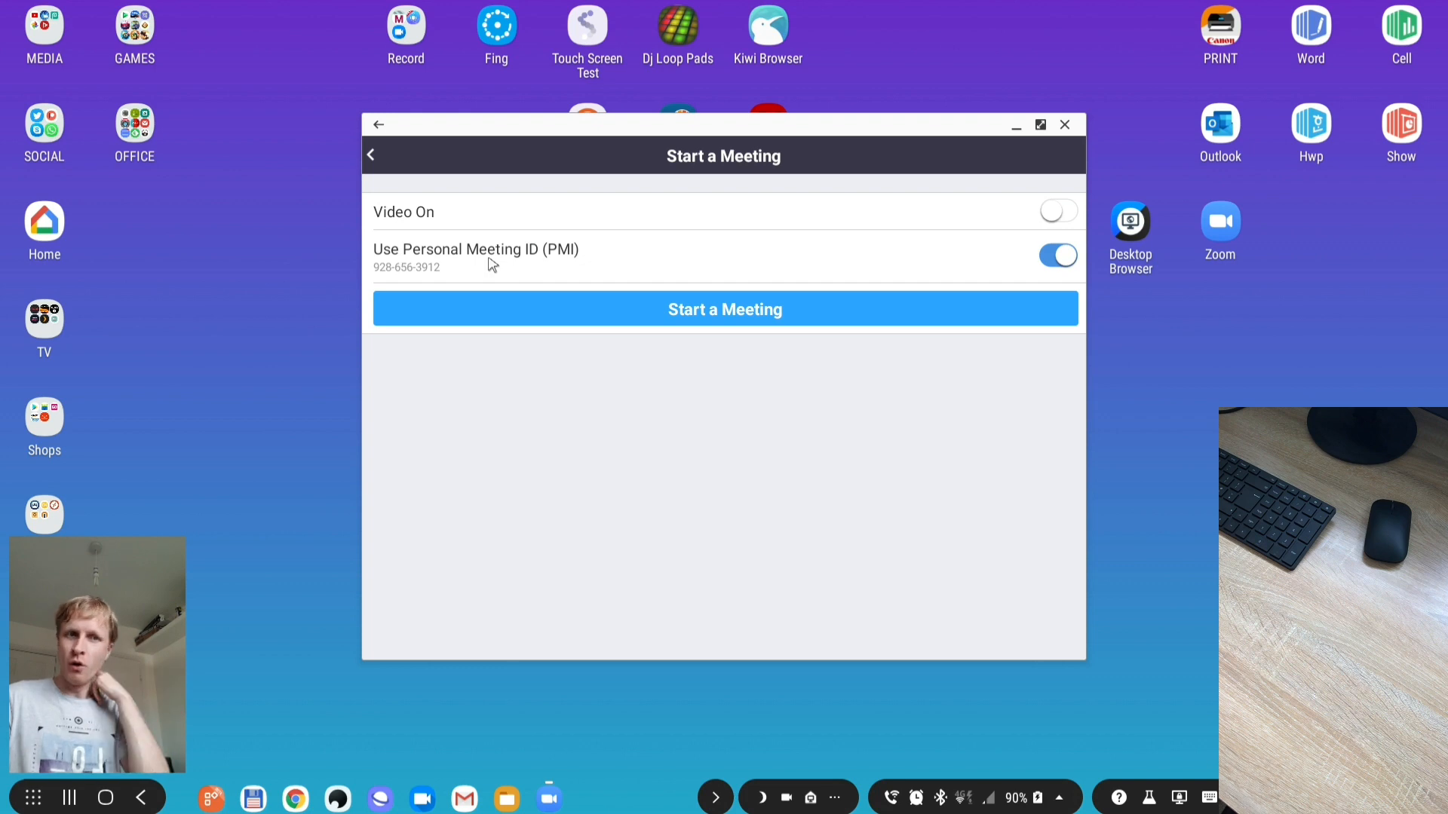
mouse_move(466, 253)
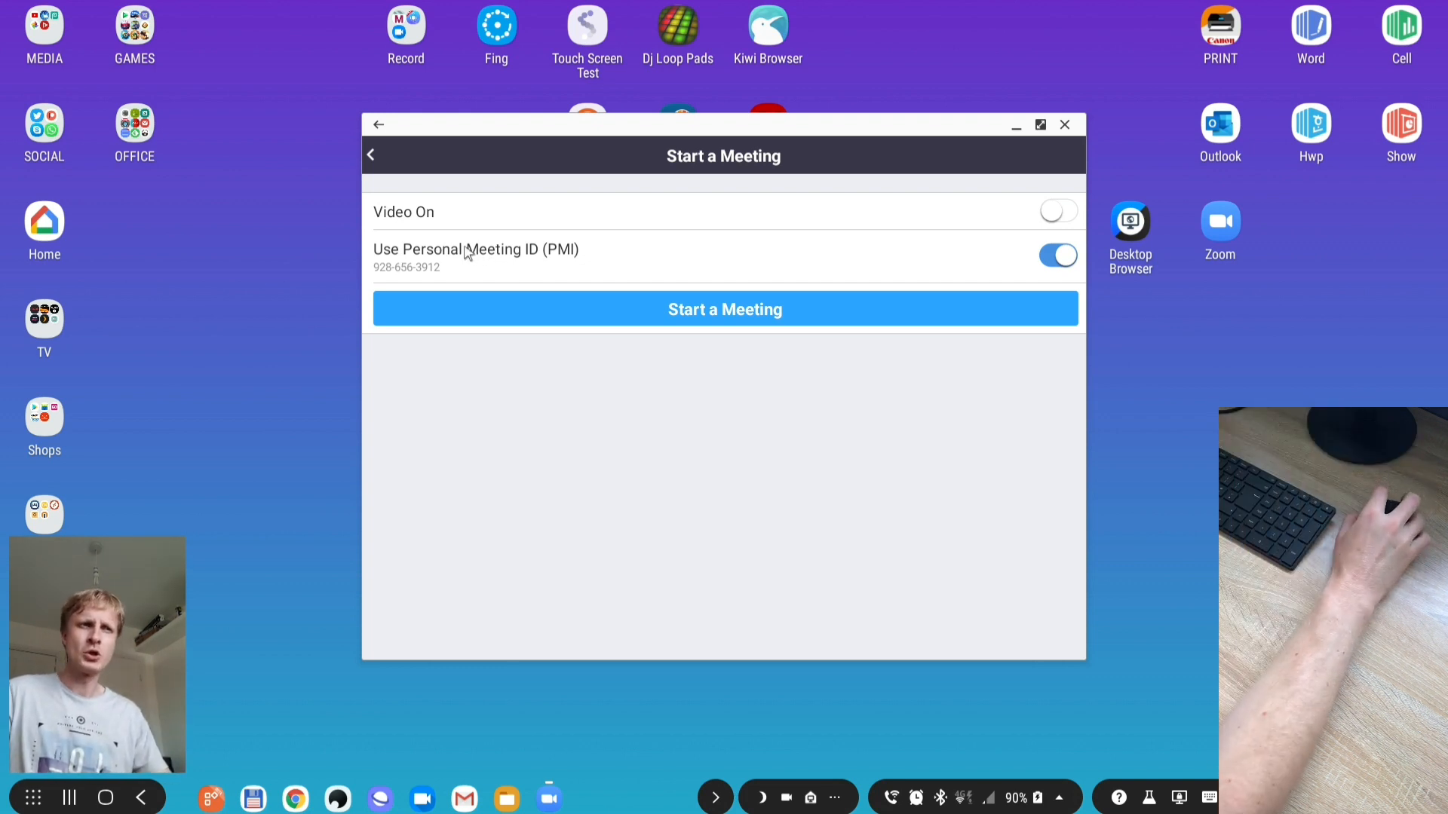
left_click(1059, 256)
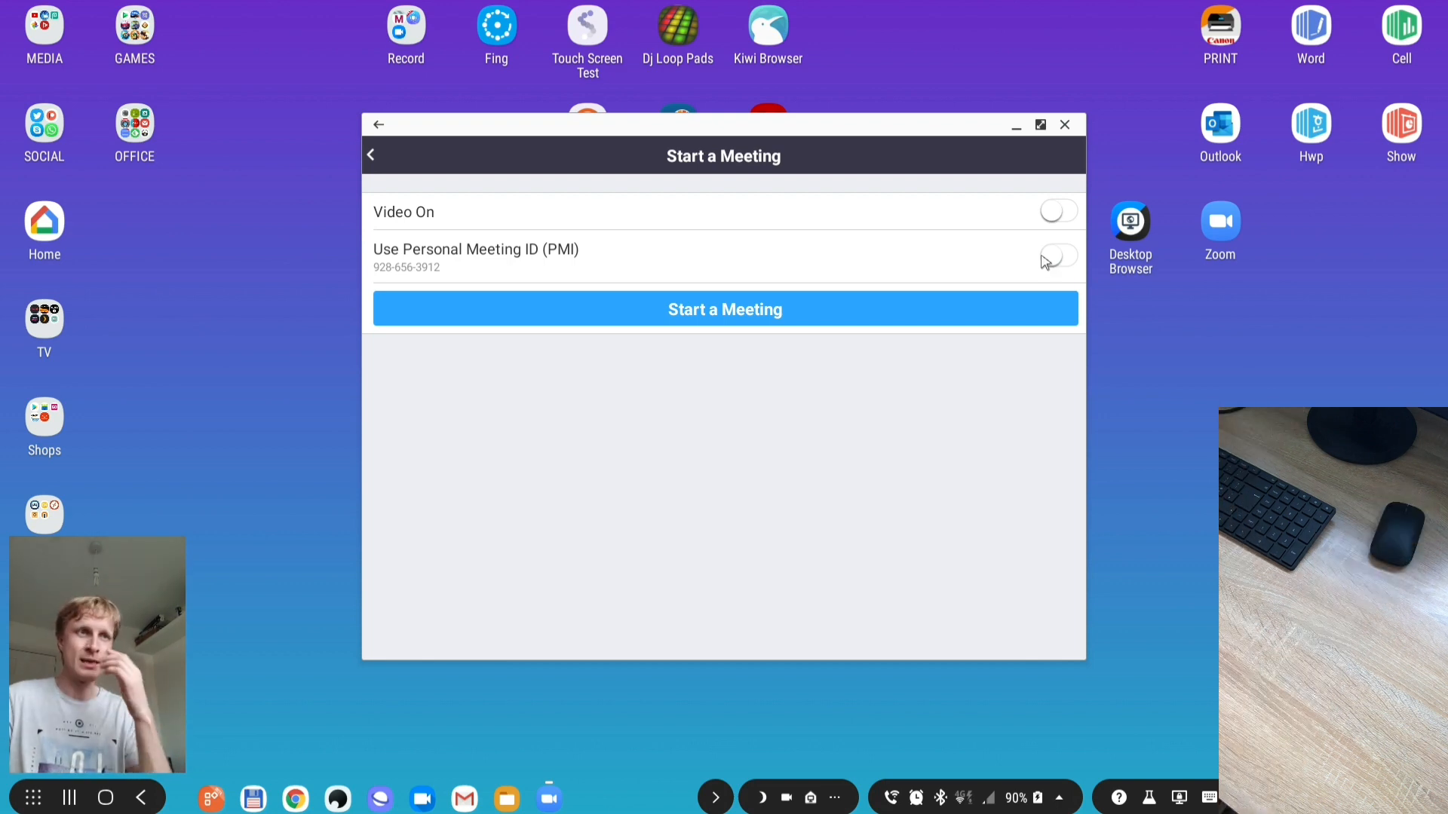
left_click(1057, 256)
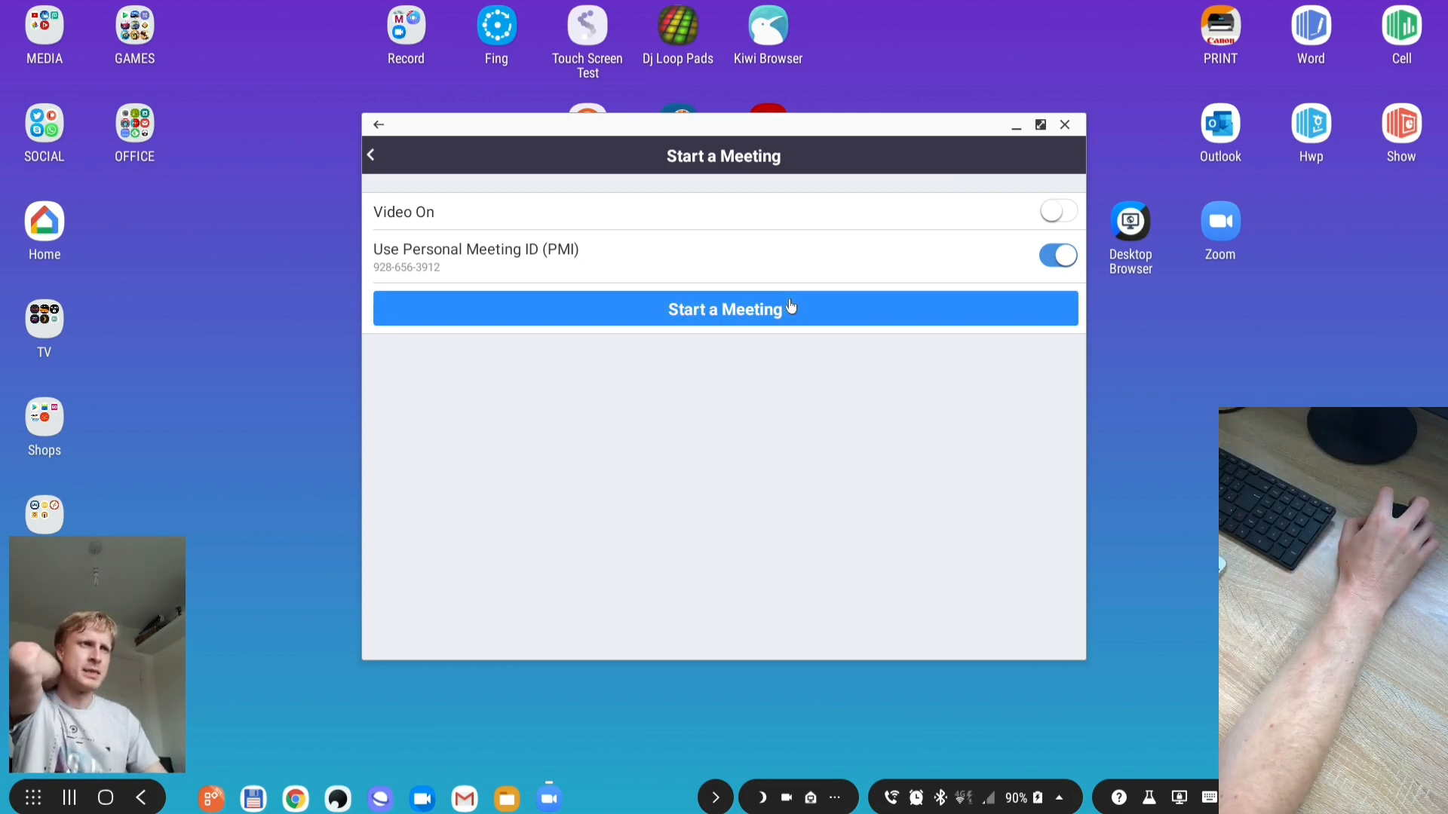
left_click(724, 307)
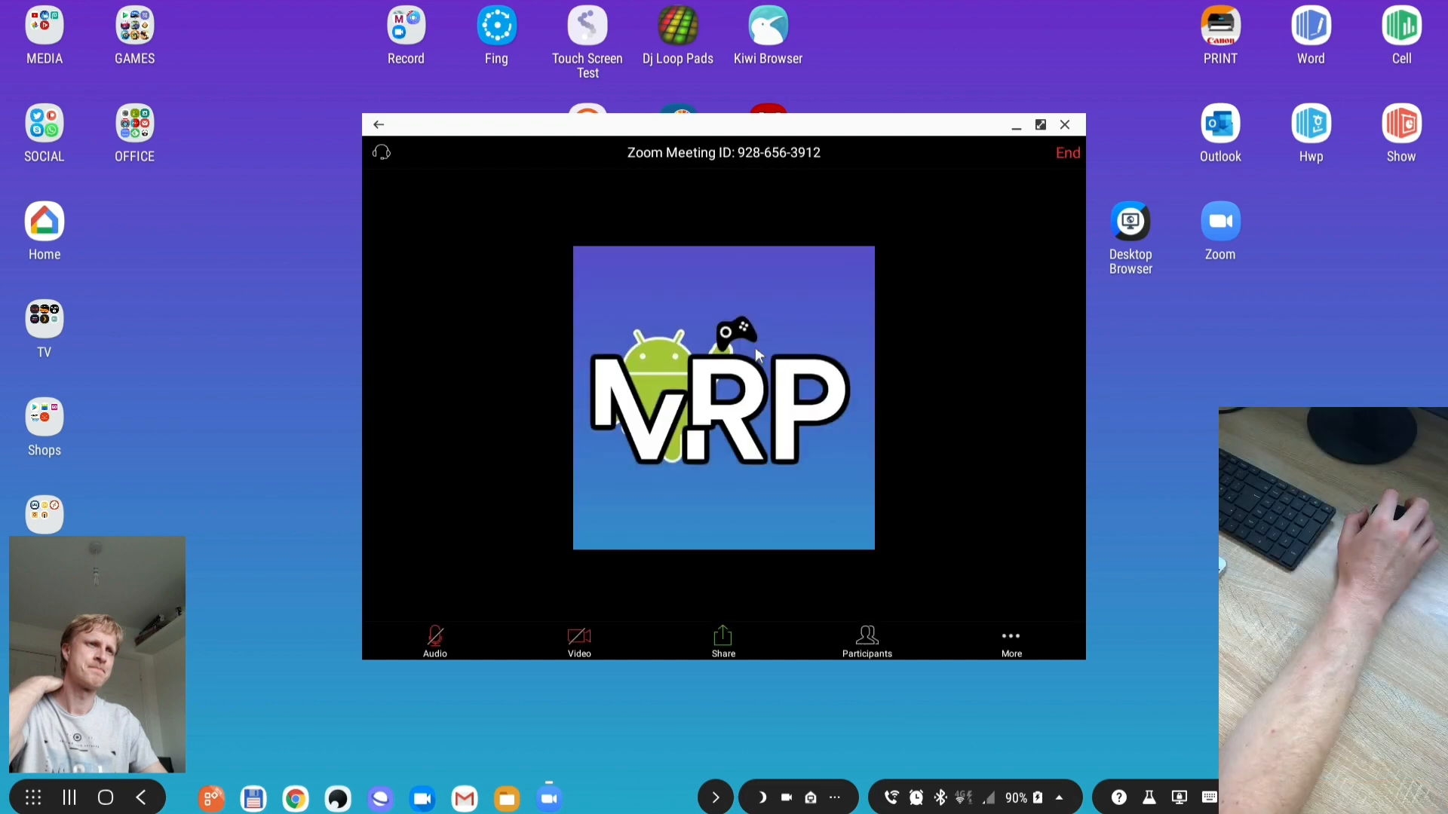
mouse_move(683, 562)
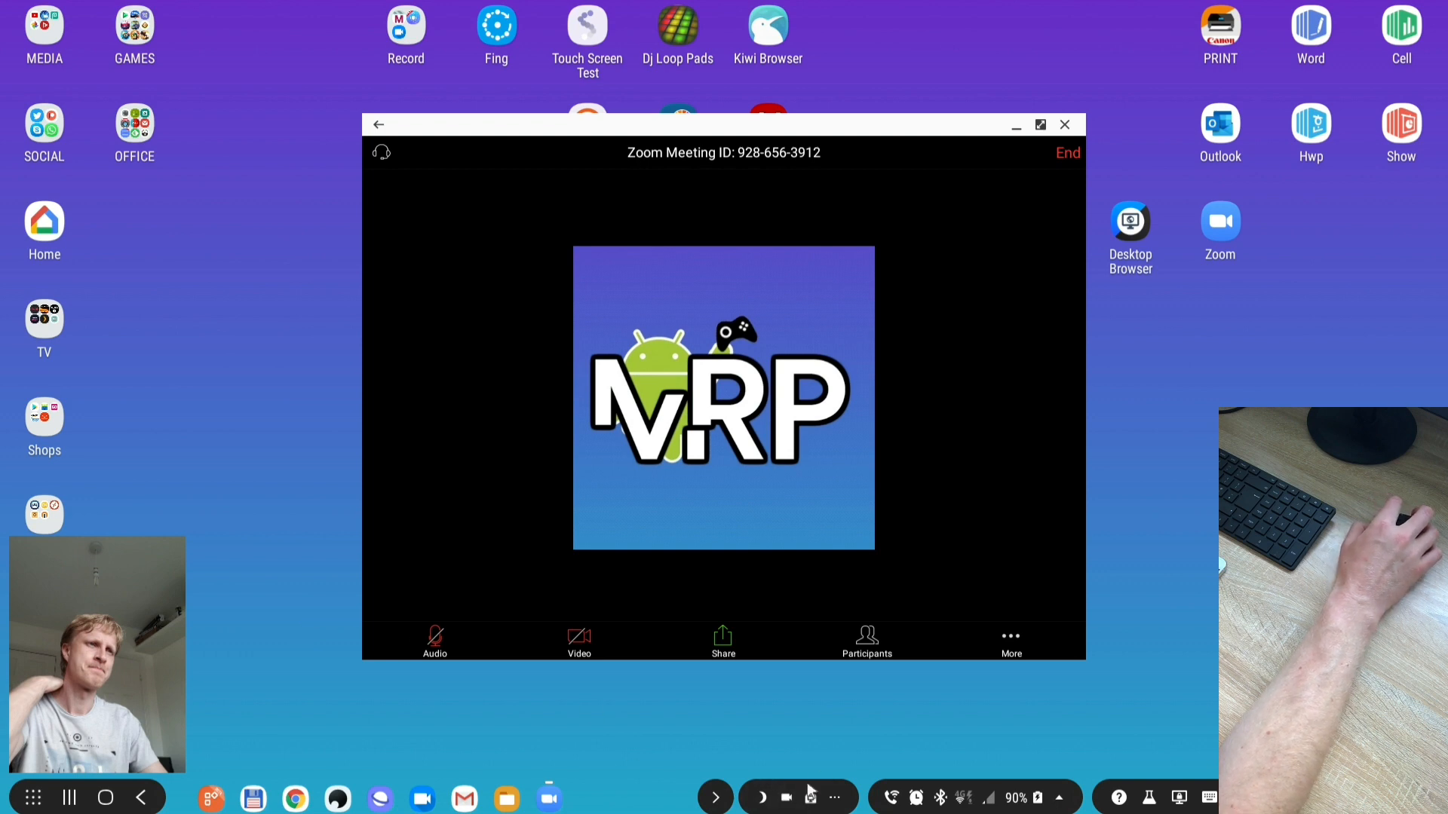
left_click(1066, 152)
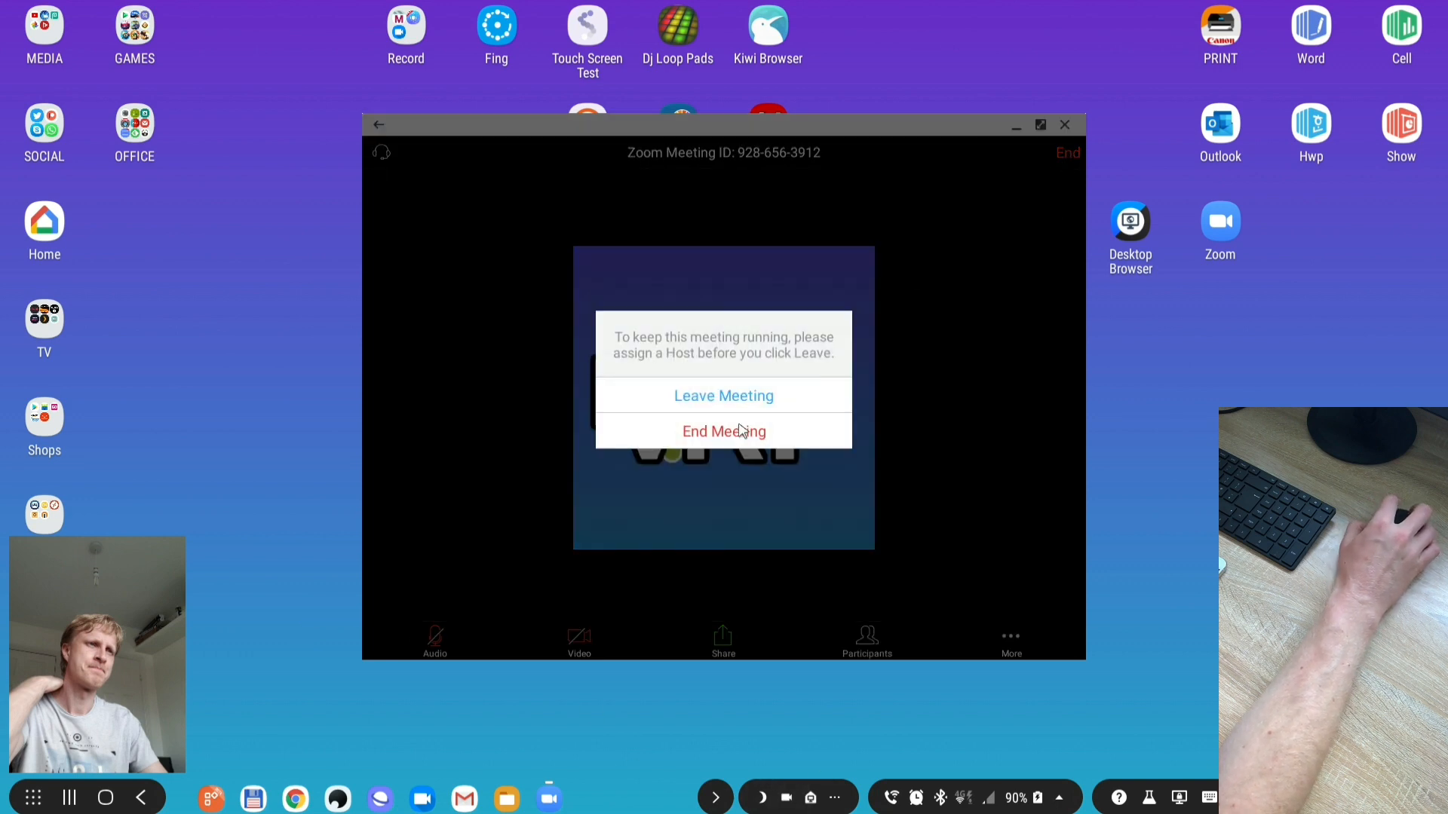
left_click(722, 395)
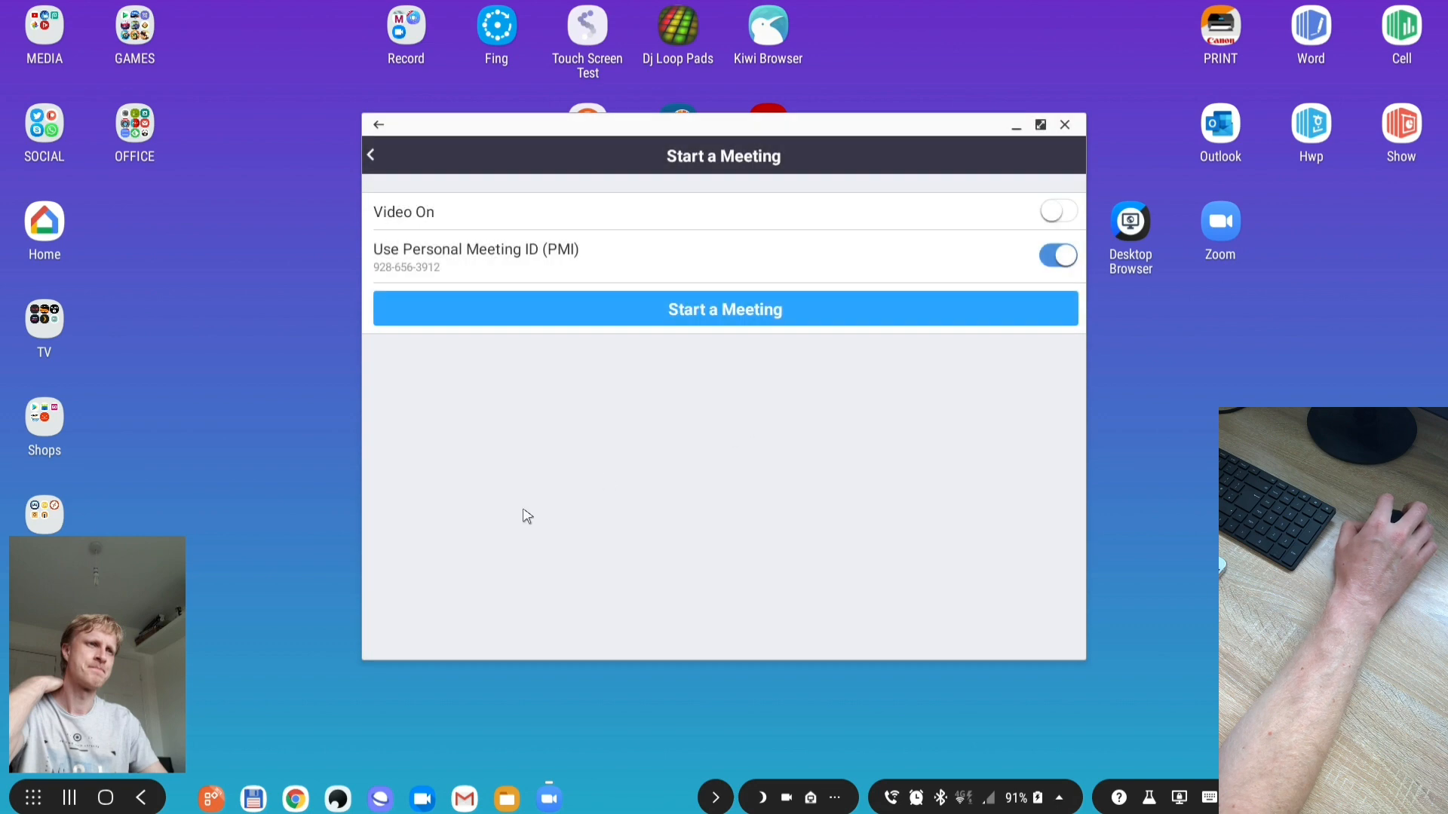
left_click(787, 796)
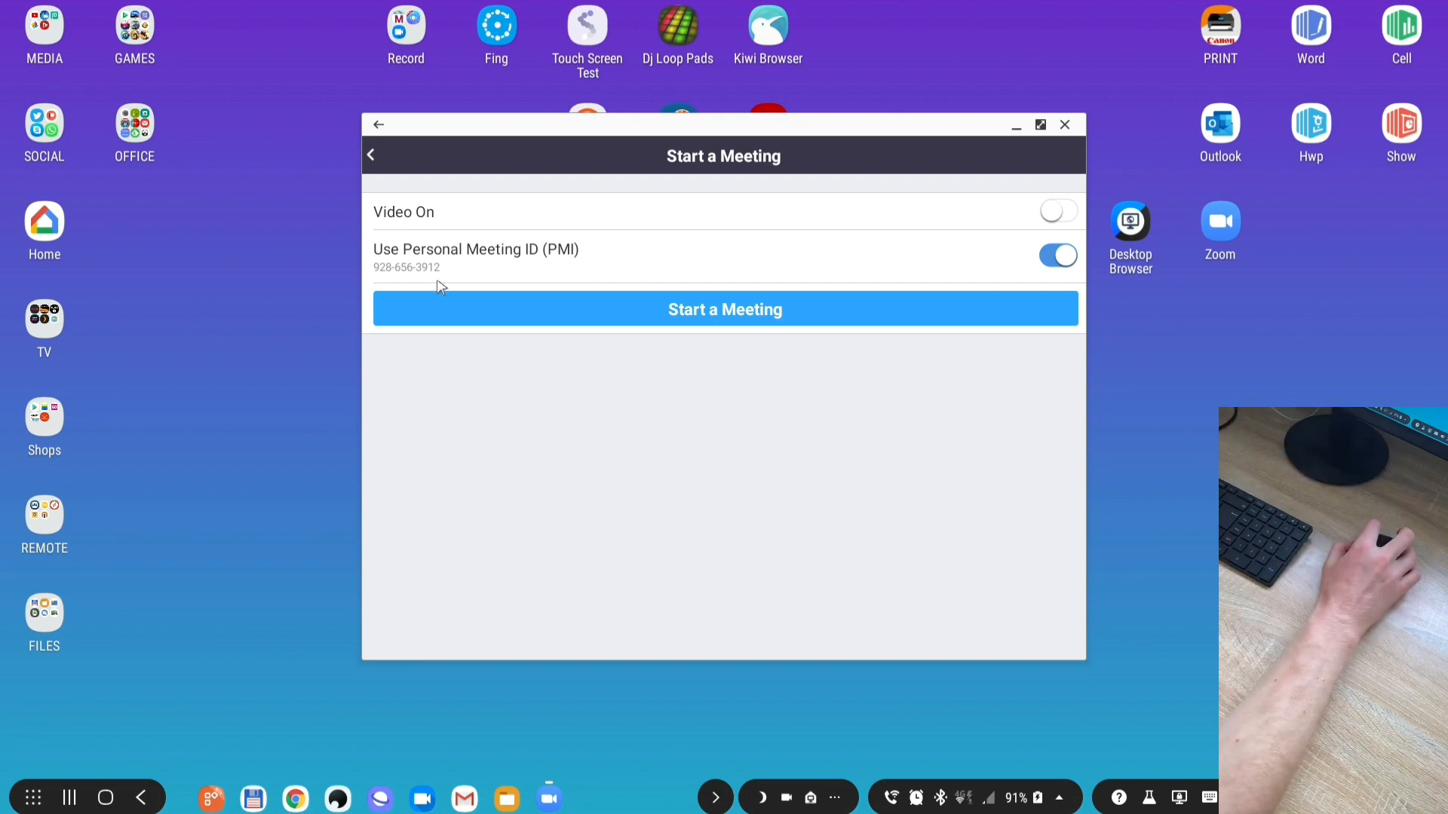
- Start a new meeting under the personal meeting ID with audio and video off
left_click(724, 309)
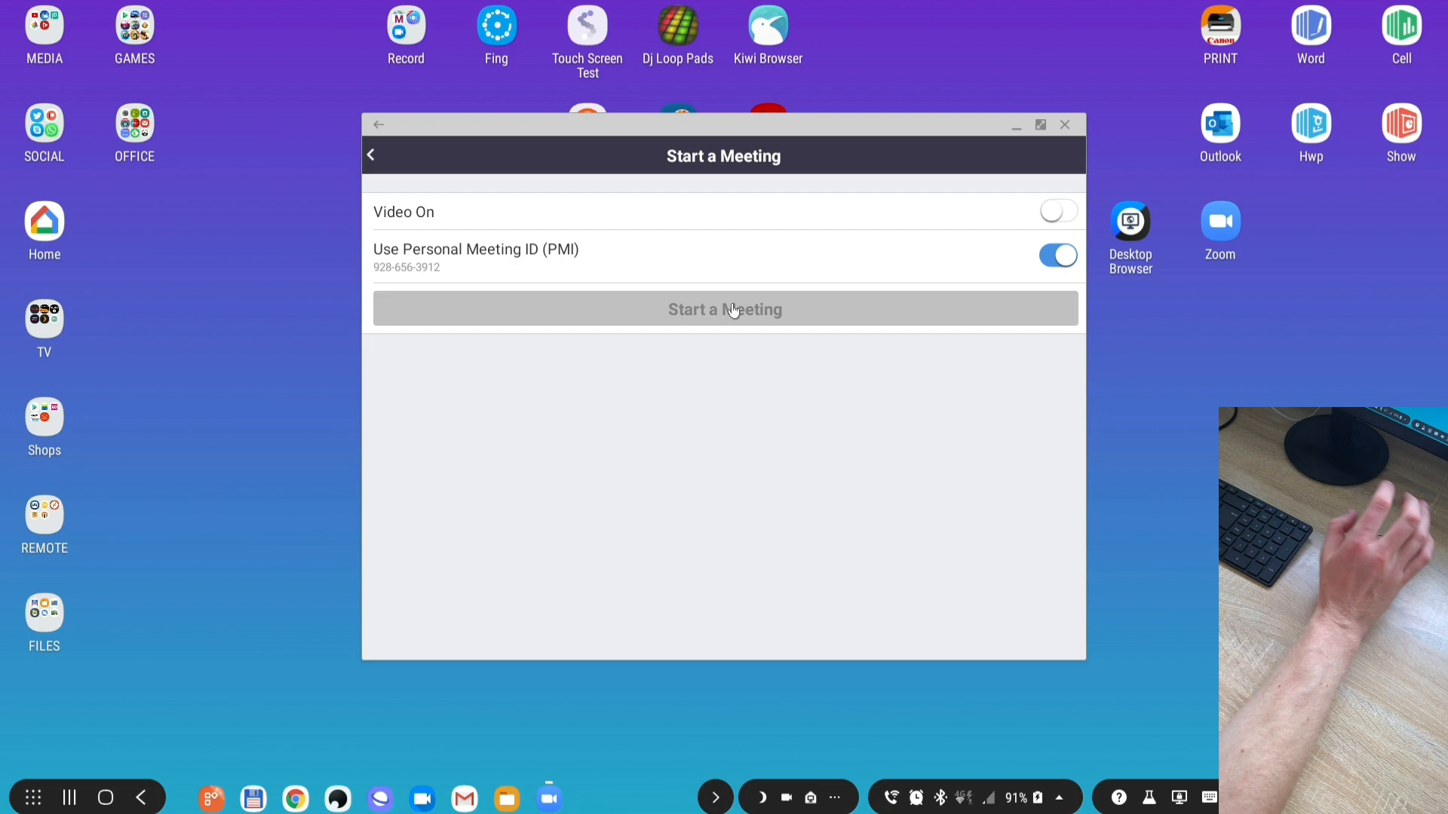
left_click(724, 309)
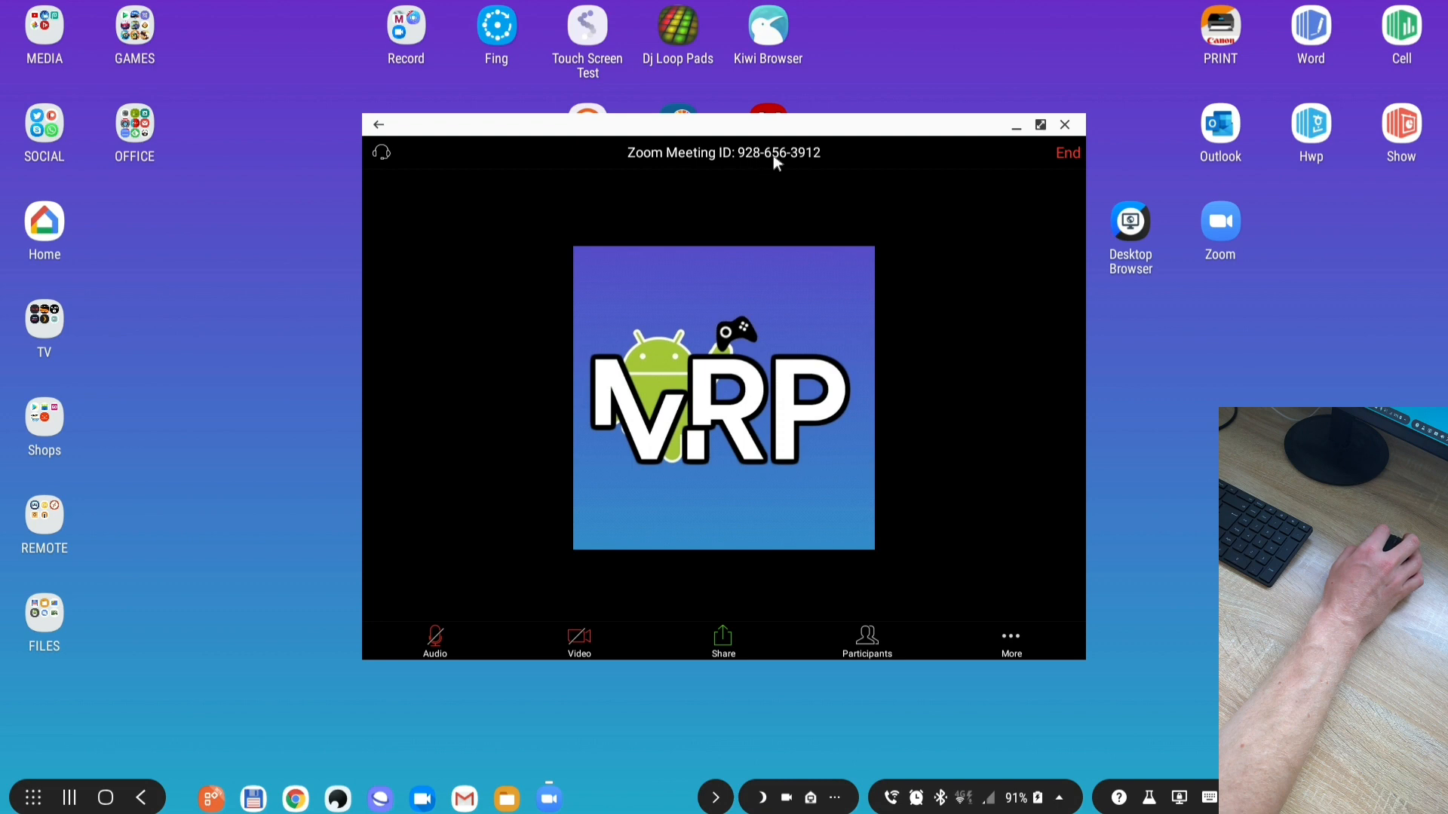
mouse_move(784, 210)
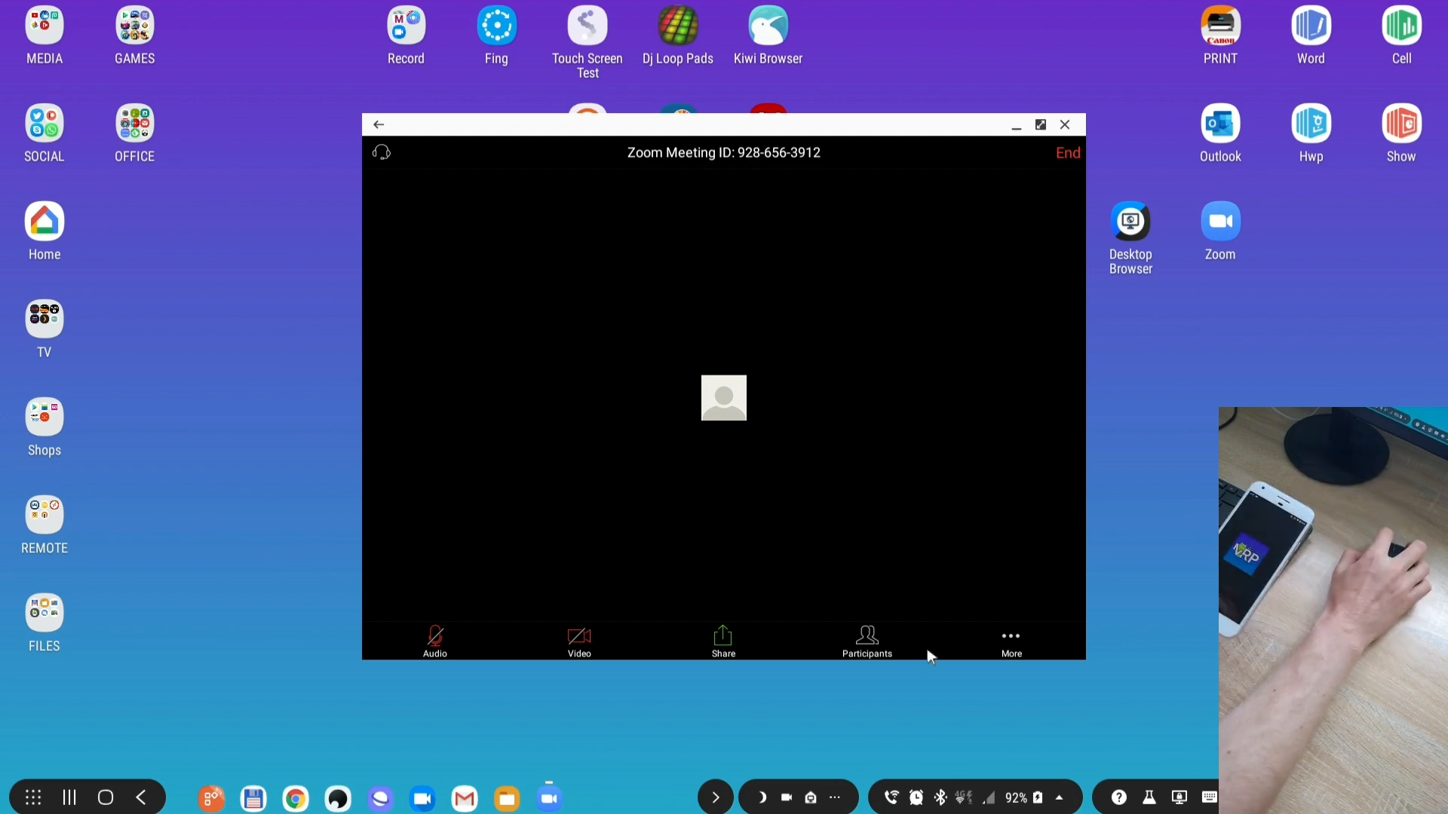
left_click(866, 641)
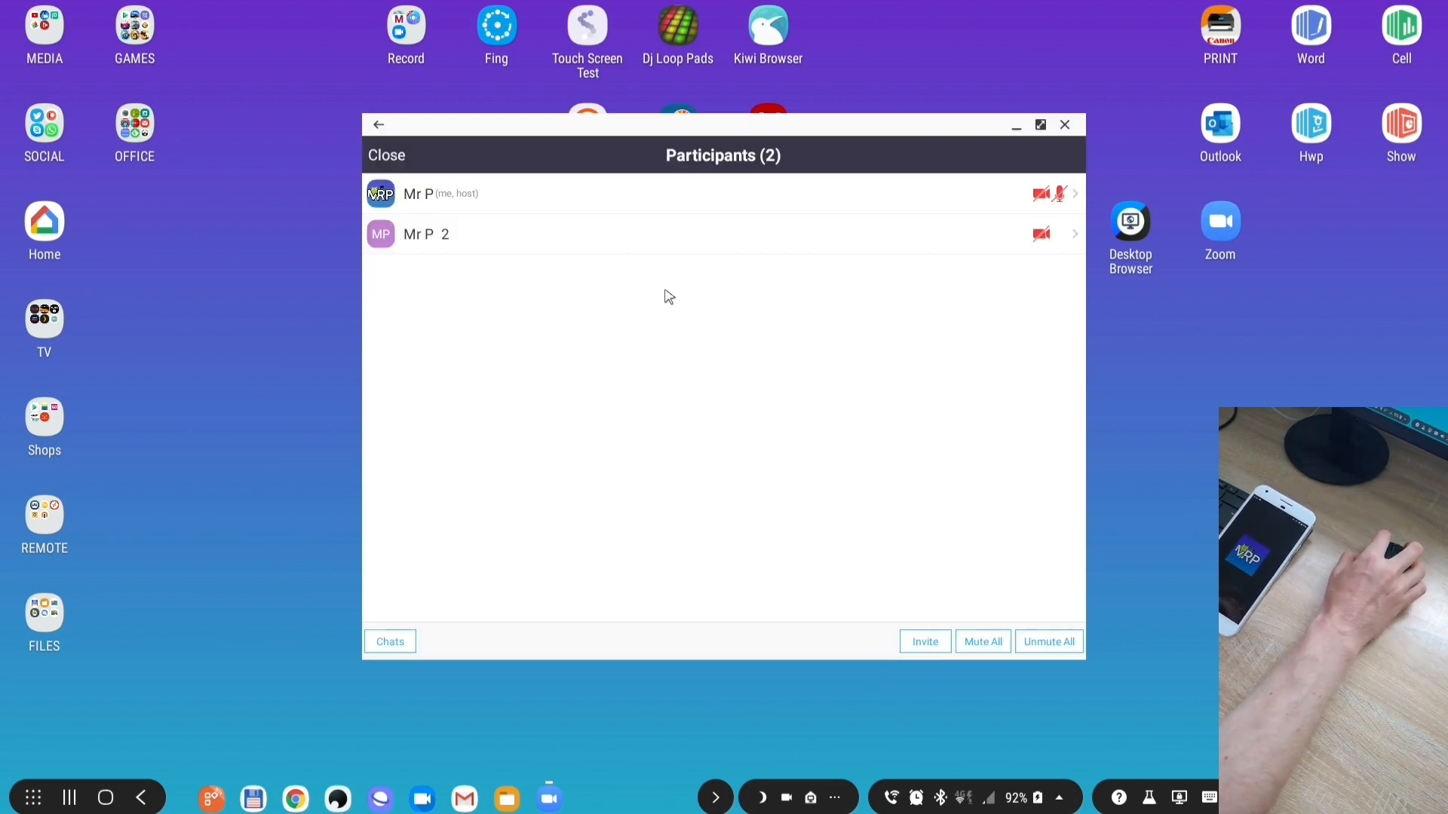
mouse_move(425, 227)
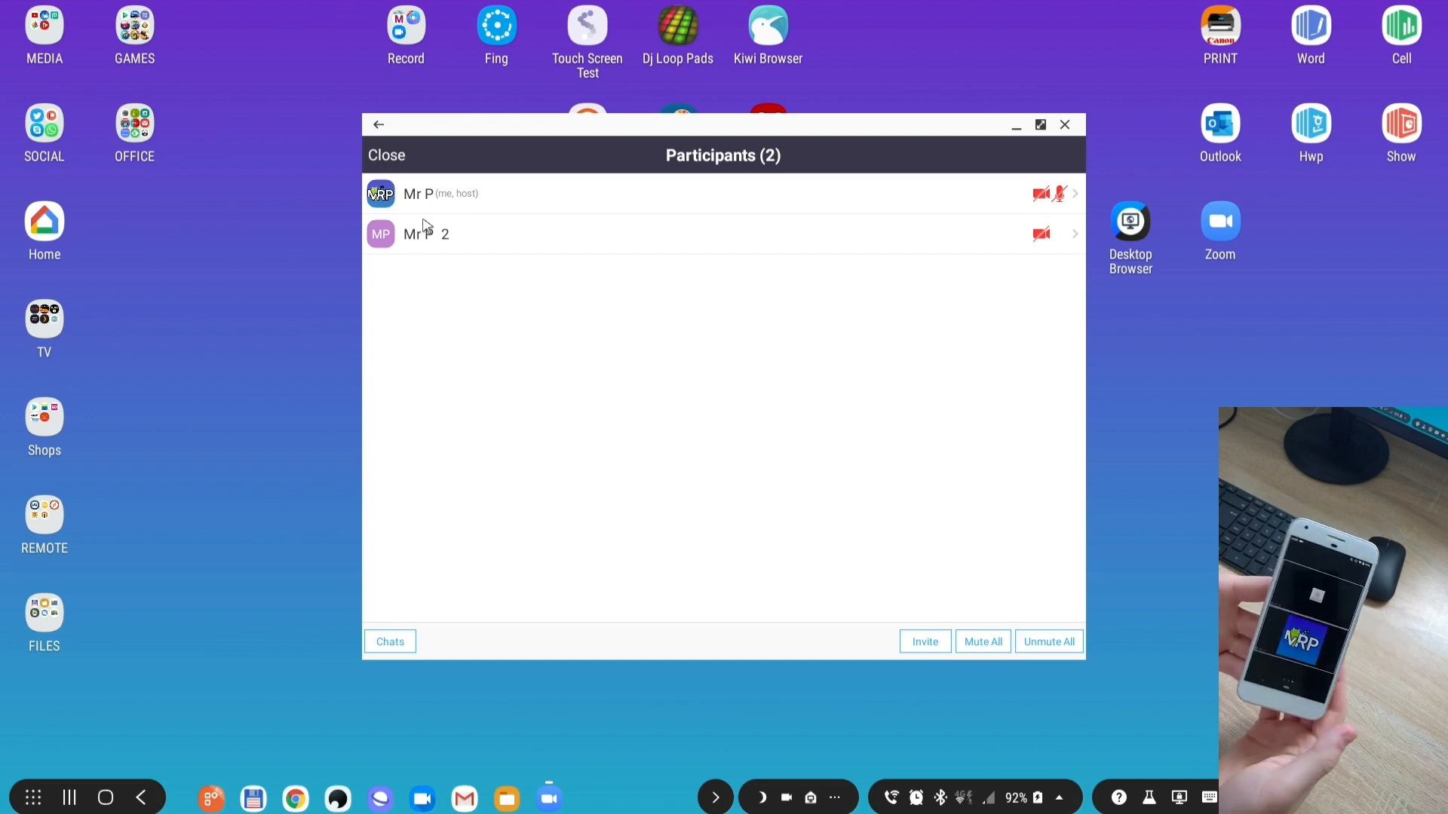
mouse_move(417, 179)
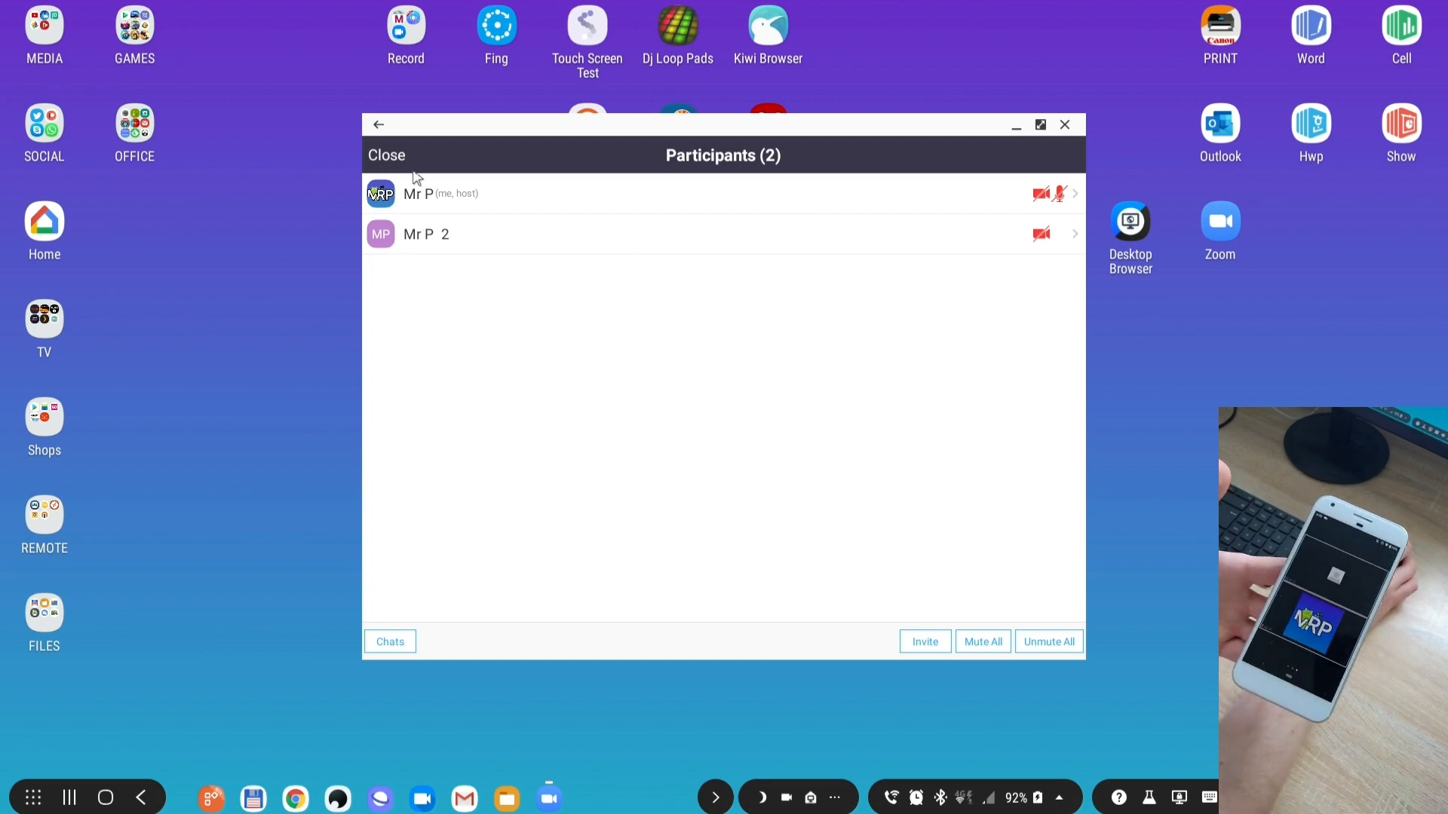
left_click(386, 155)
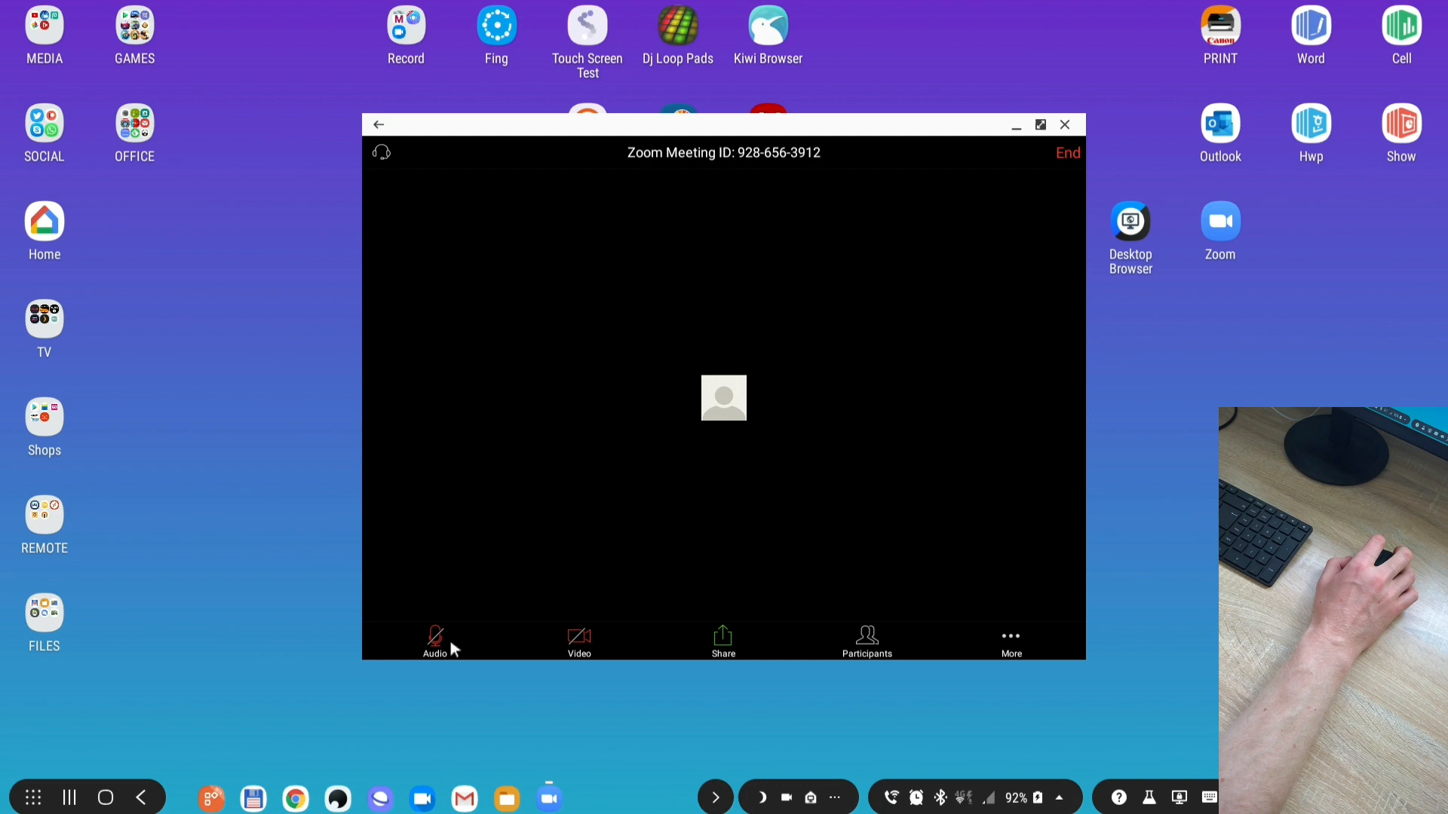
mouse_move(578, 641)
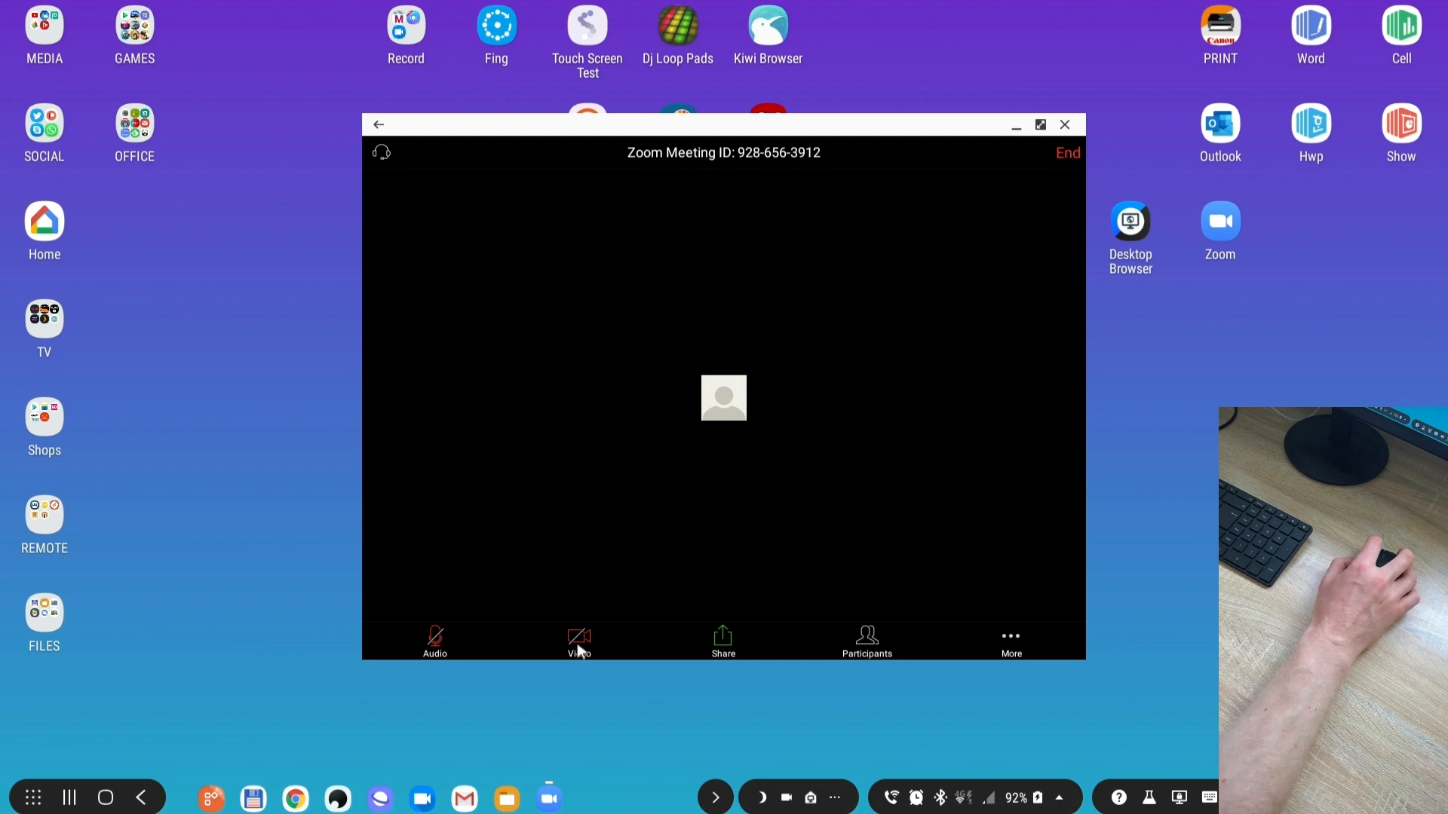
mouse_move(725, 644)
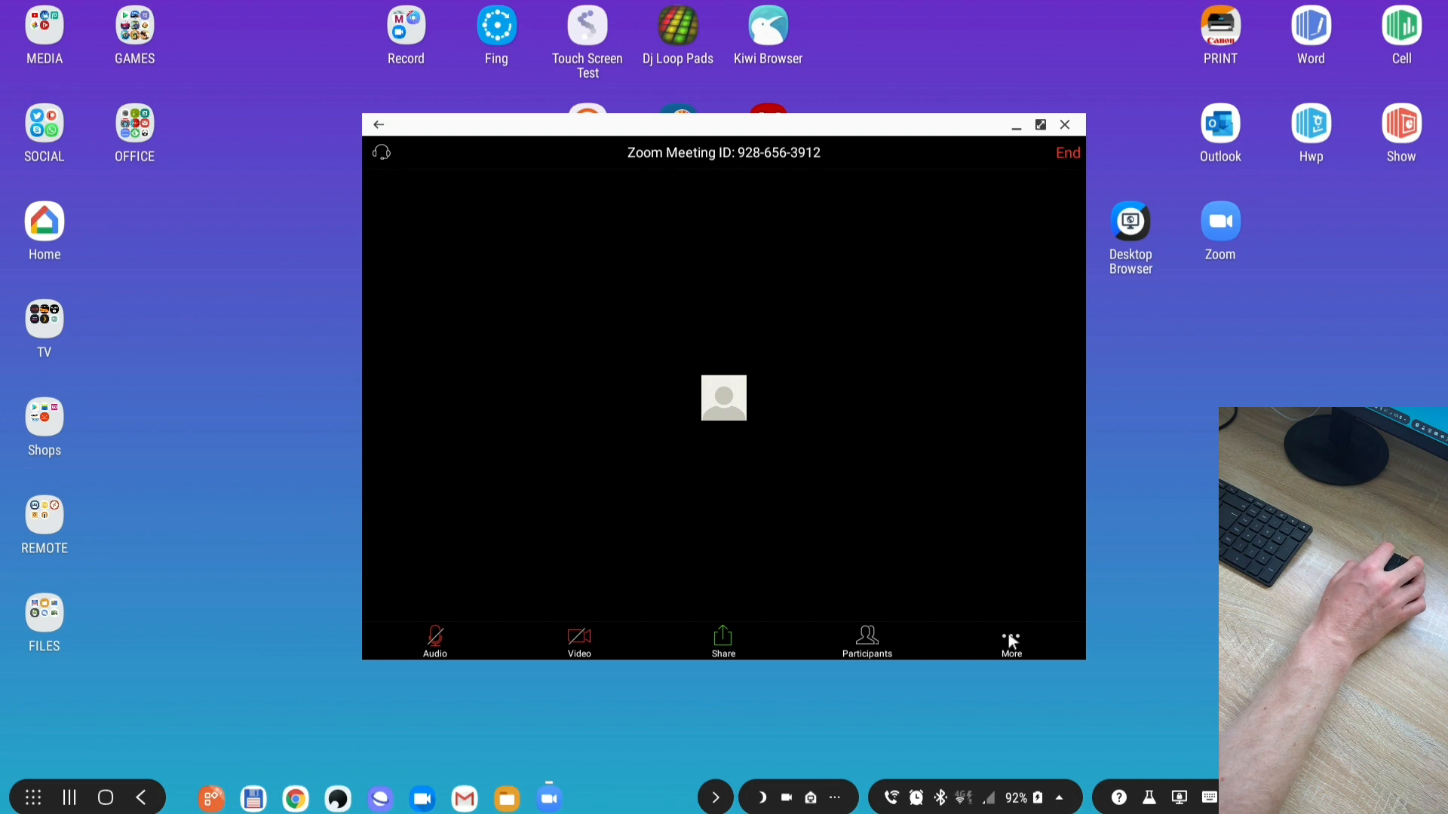
- Check the host's More menu and the 'Allow participants to chat with' choices, set to Everyone
left_click(1010, 642)
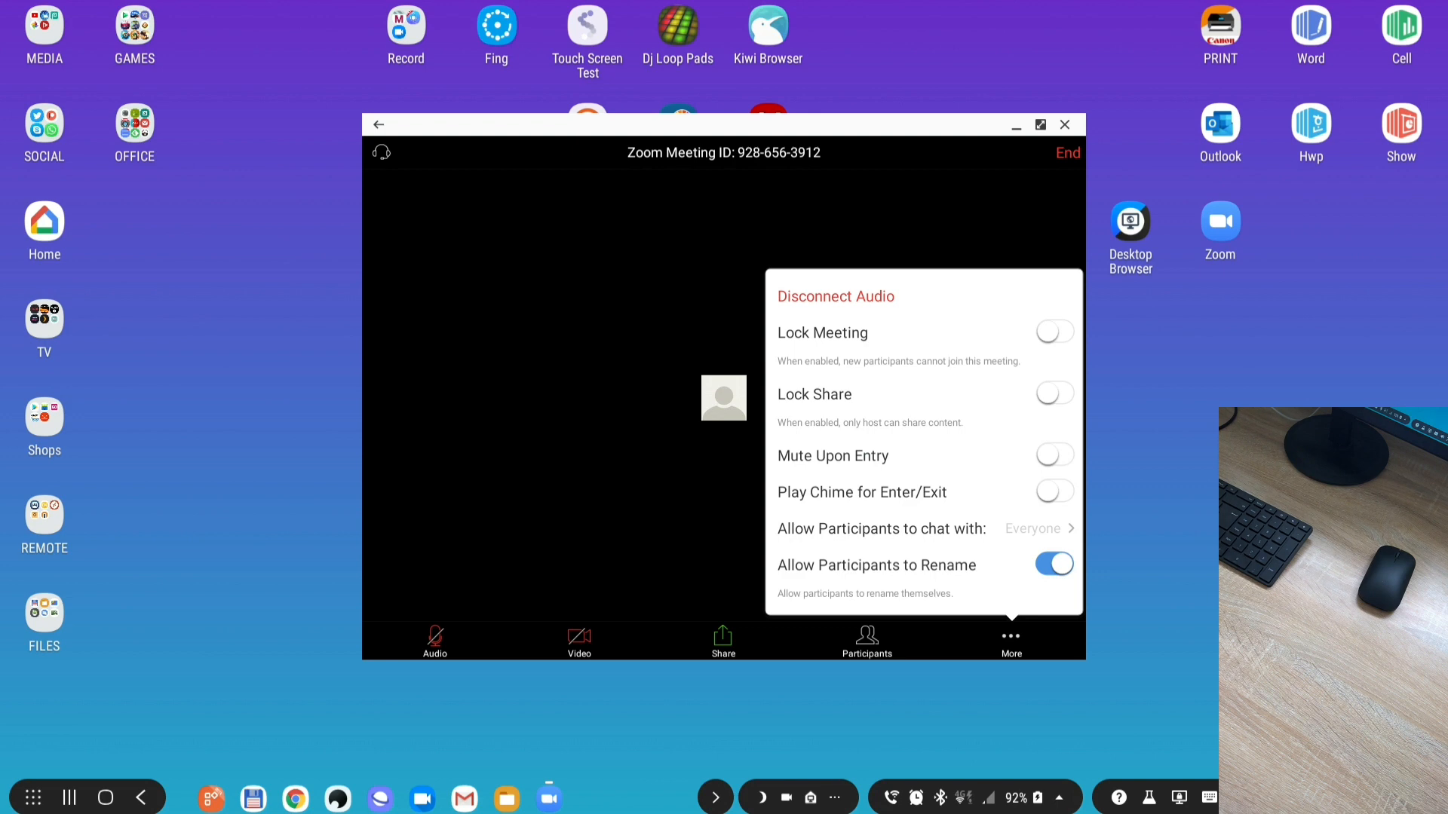
mouse_move(1024, 505)
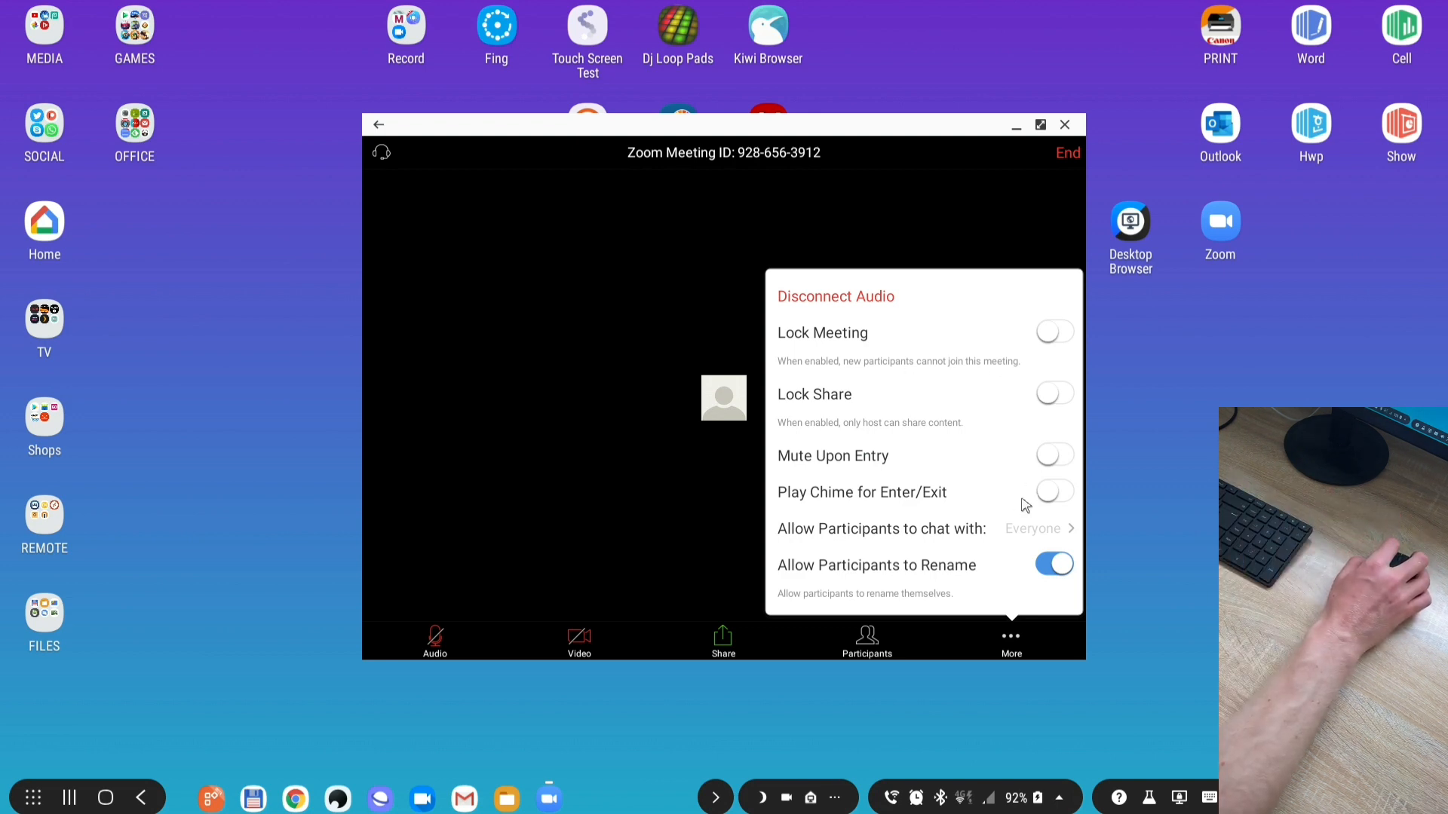
left_click(1032, 528)
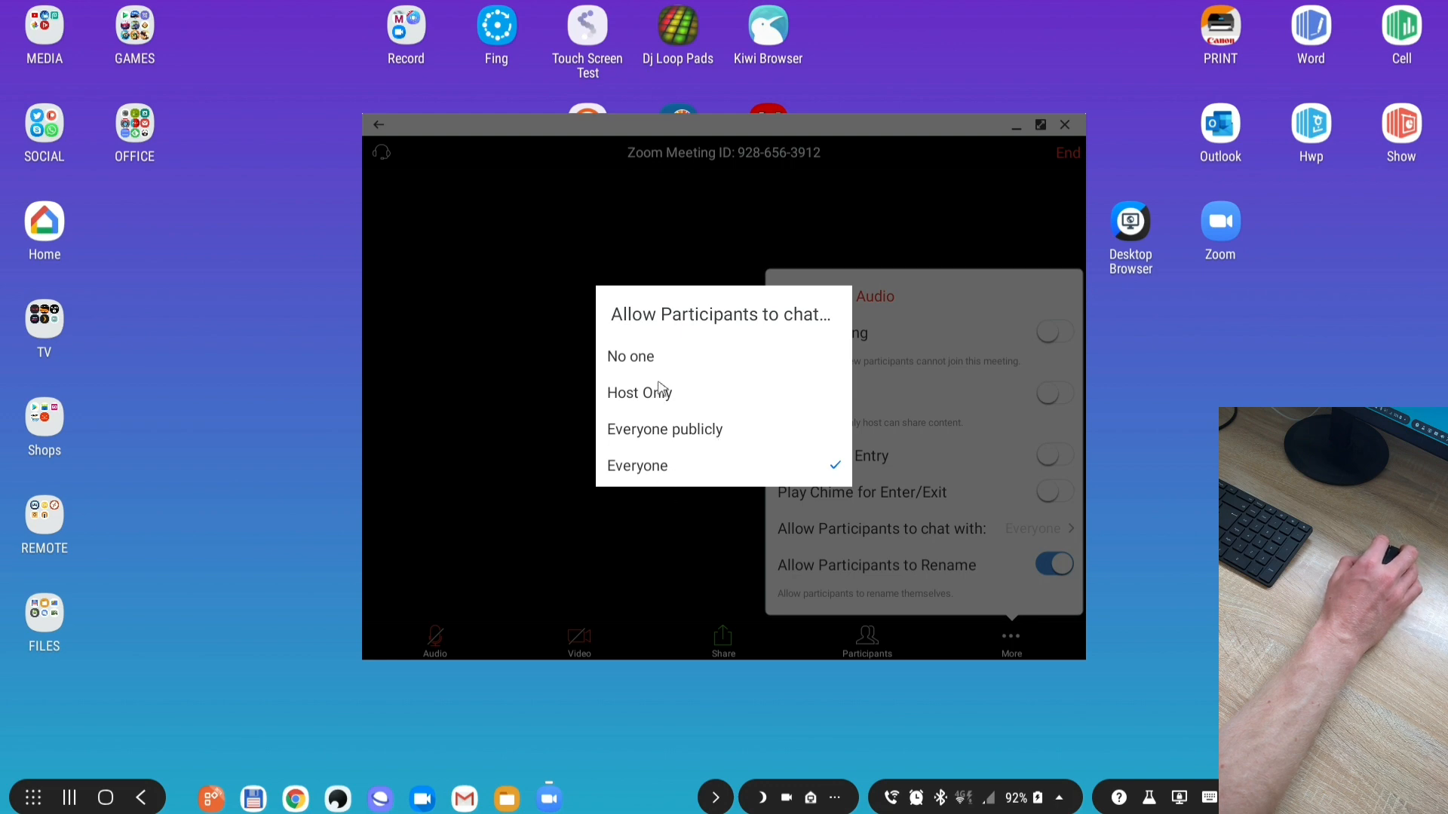
mouse_move(643, 360)
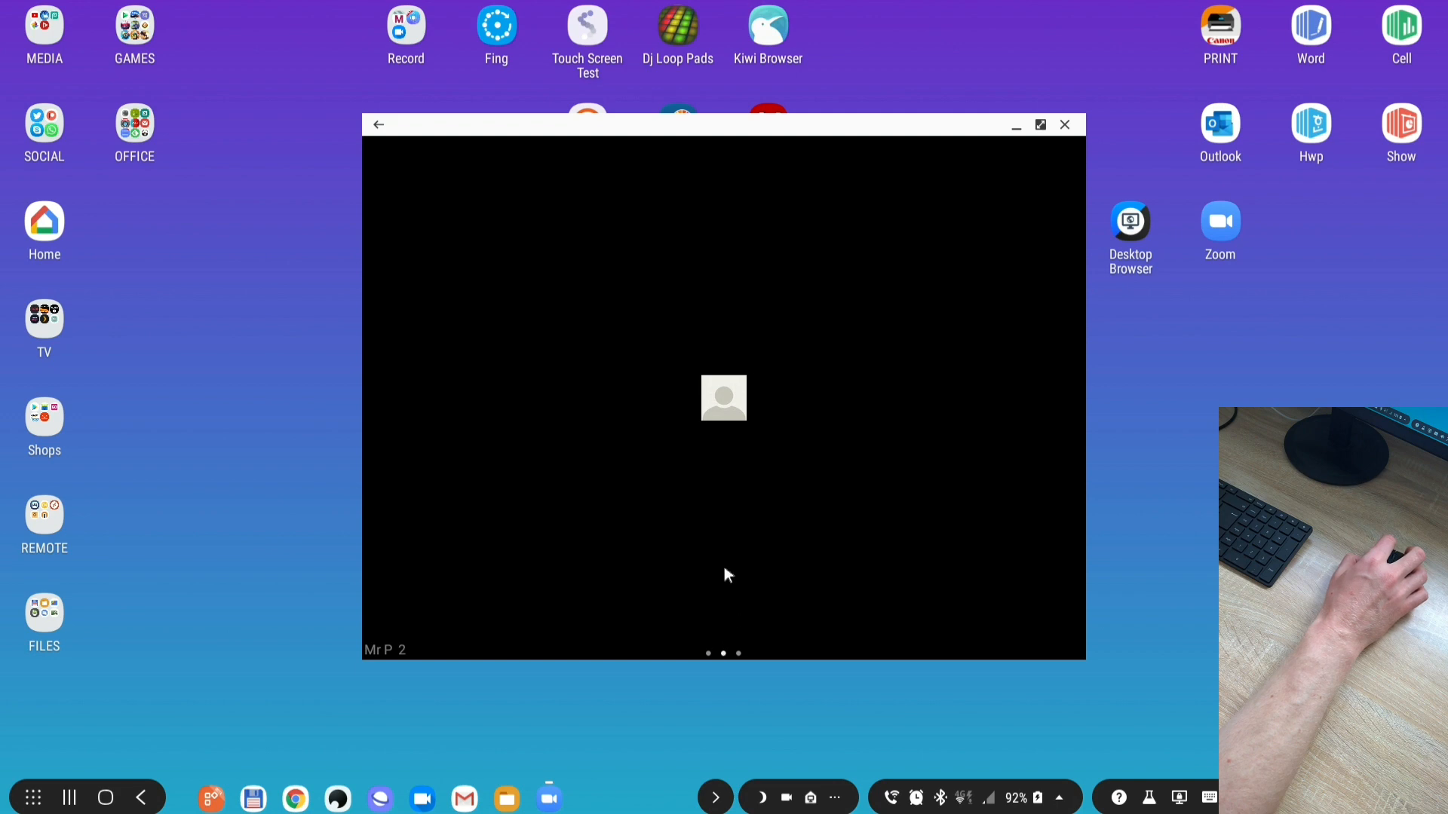
- Bring up the meeting's Share sources list (Photo, Document, Screen, Whiteboard...)
left_click(724, 640)
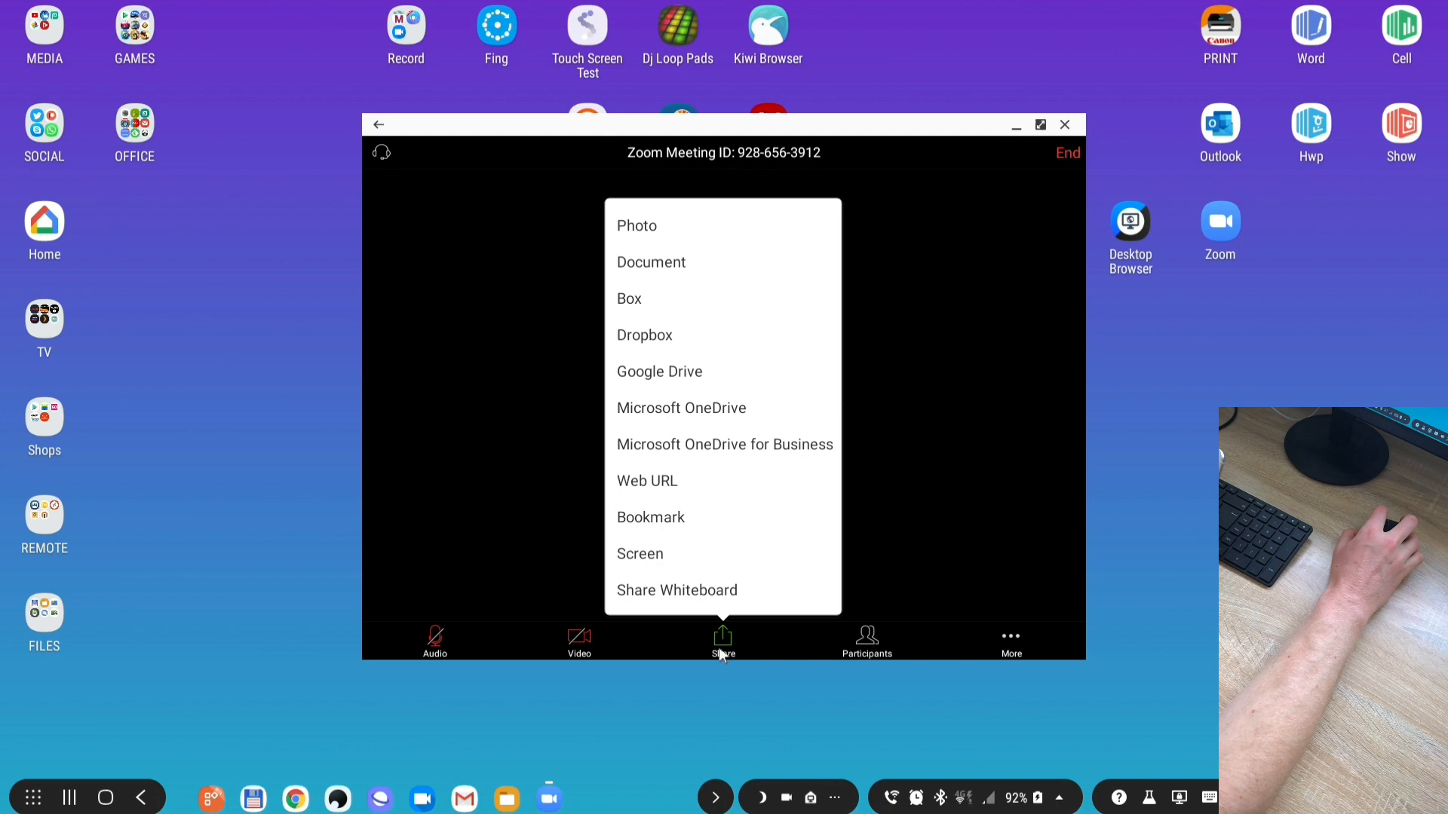
- Share a whiteboard, draw a yellow squiggle, switch the pen to black, then finish annotating
left_click(676, 589)
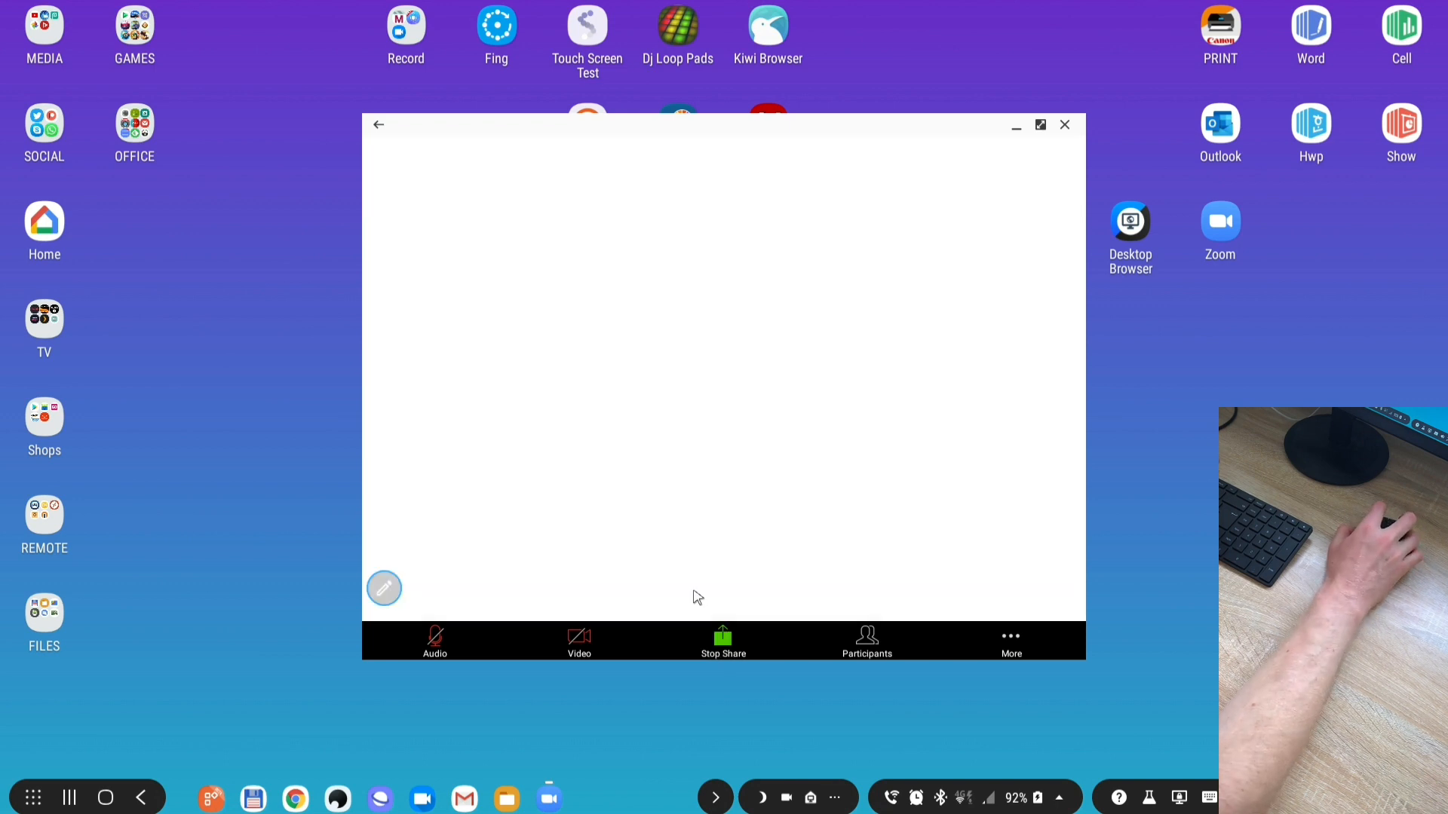
mouse_move(639, 380)
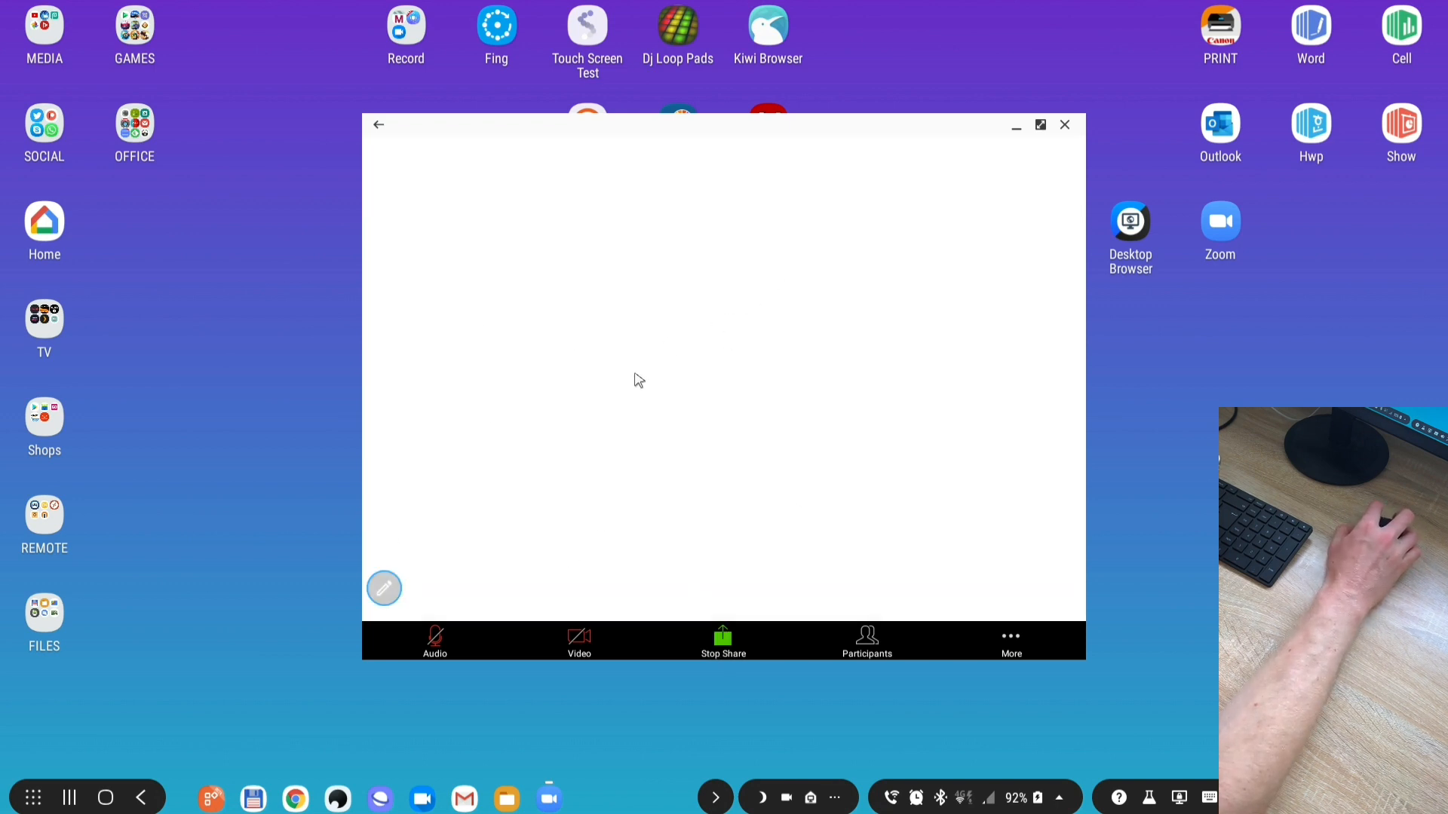
left_click(385, 588)
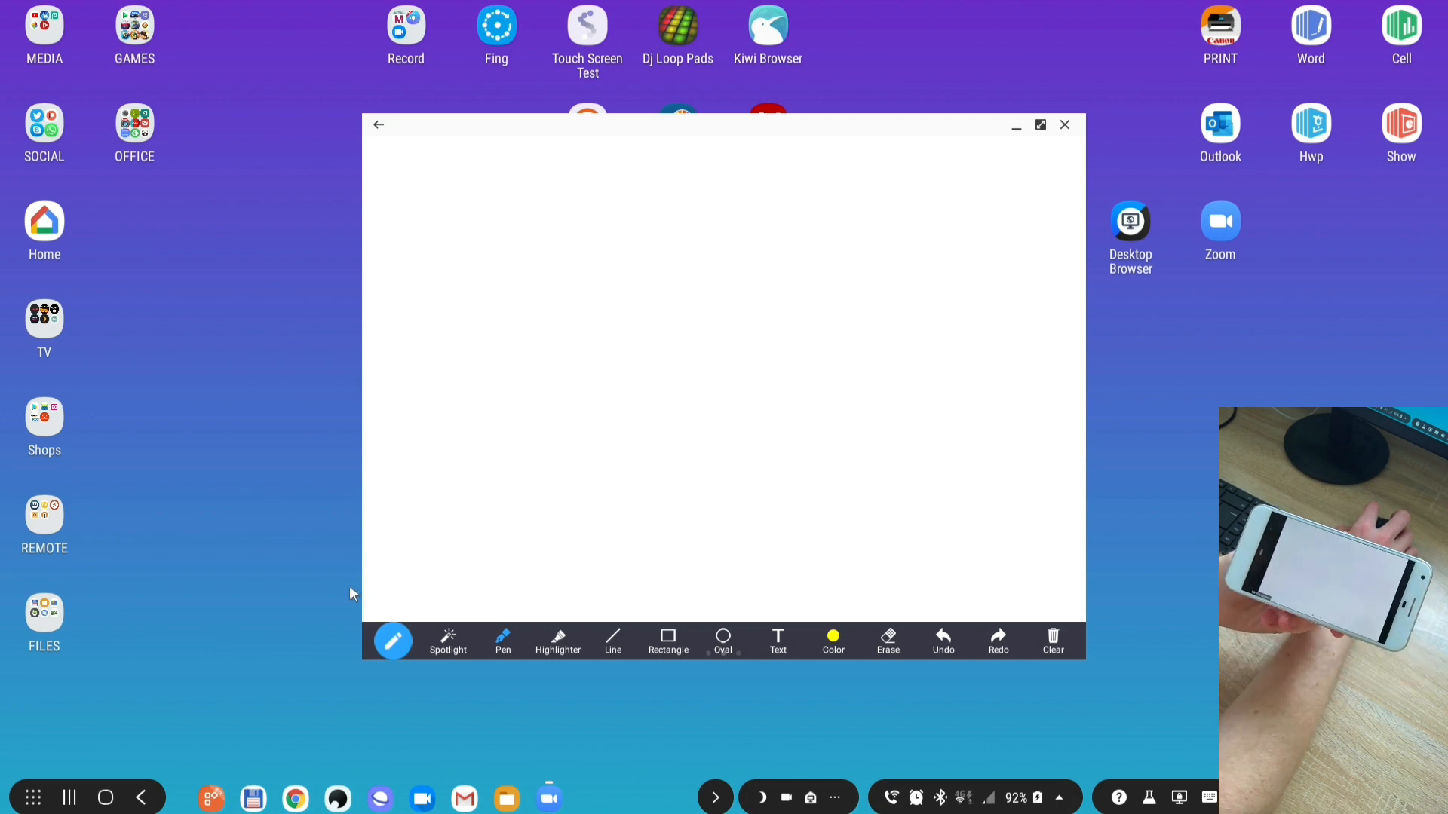
mouse_move(590, 383)
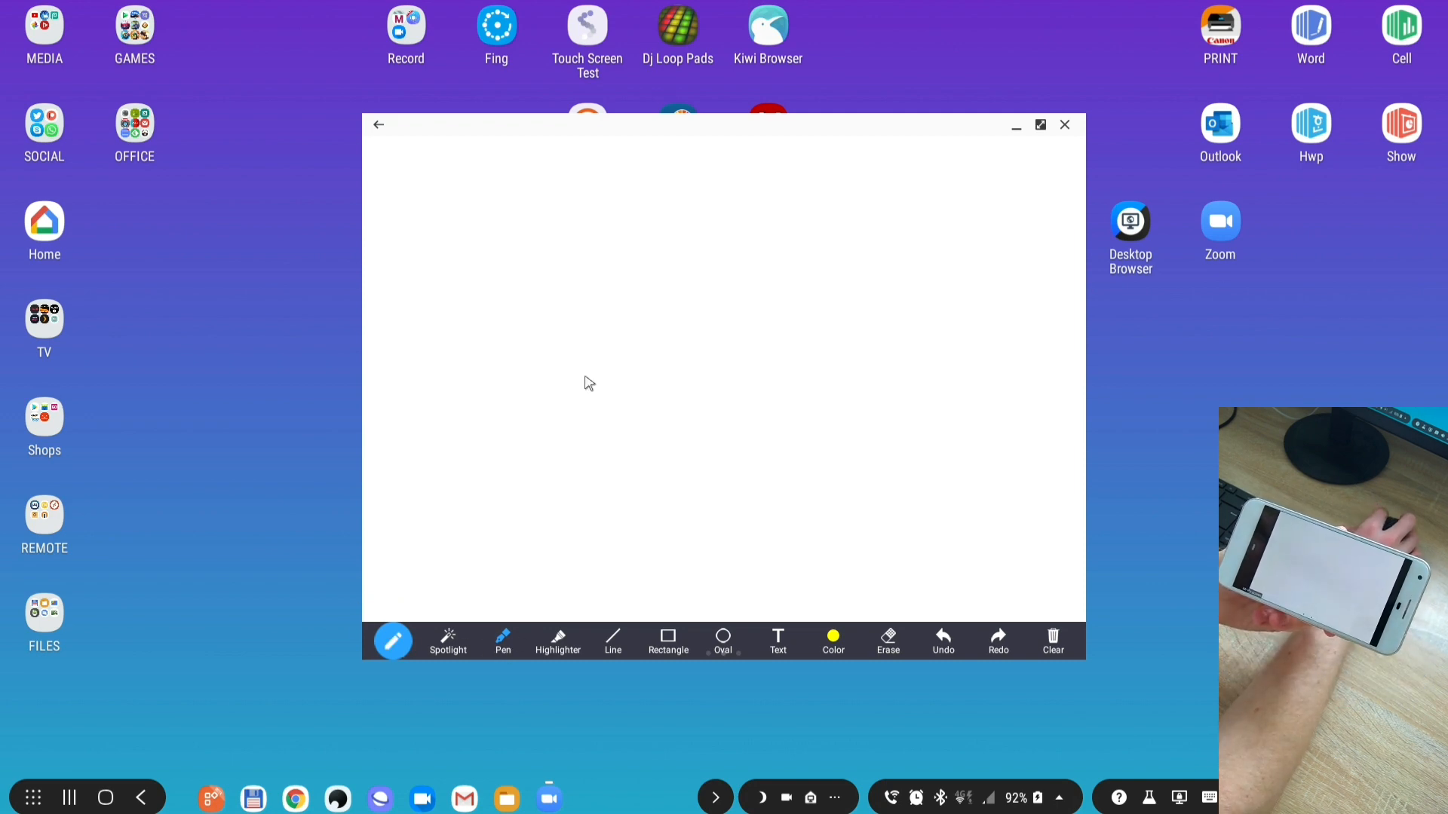
left_click_drag(583, 378, 801, 443)
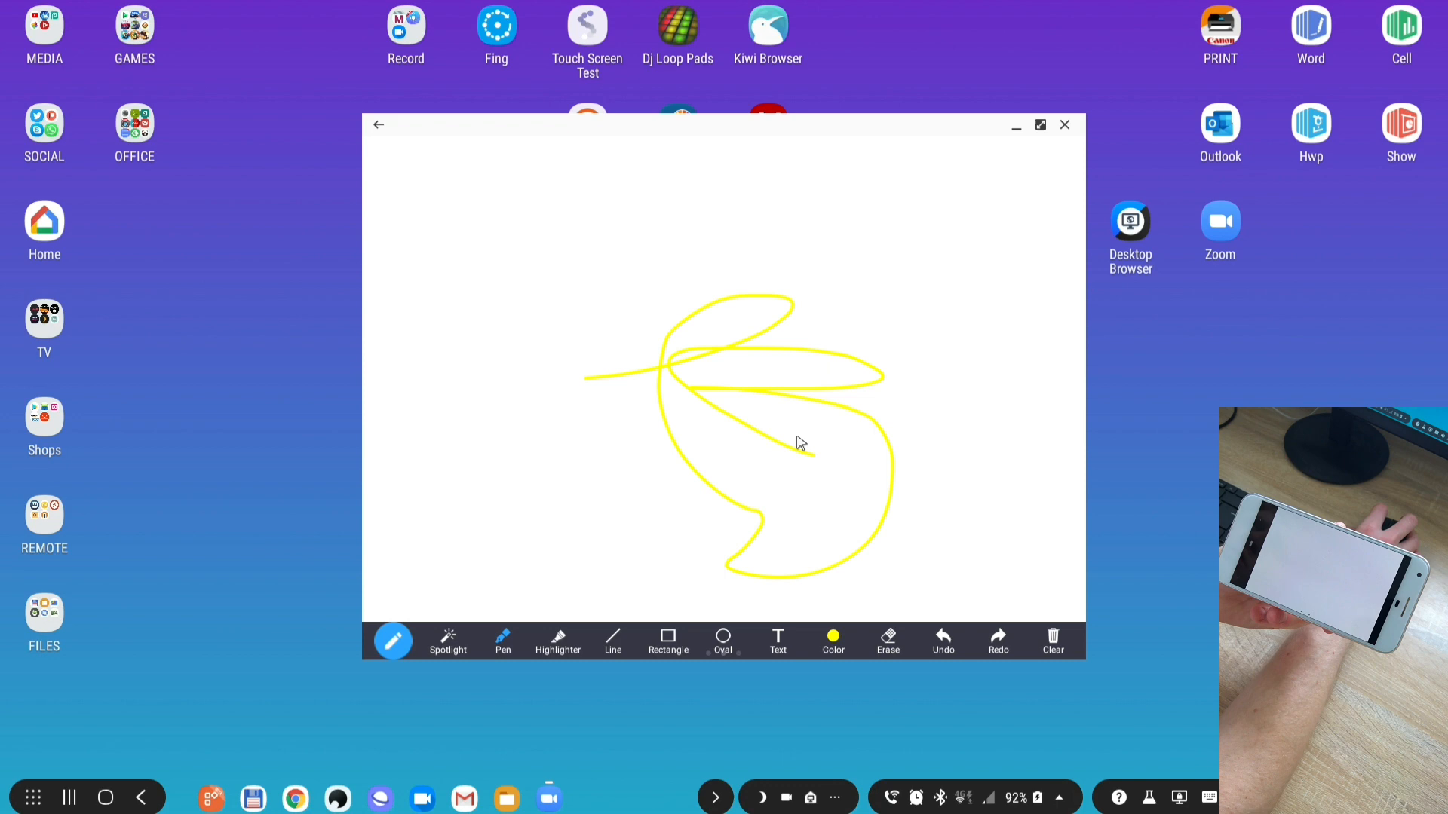
mouse_move(587, 519)
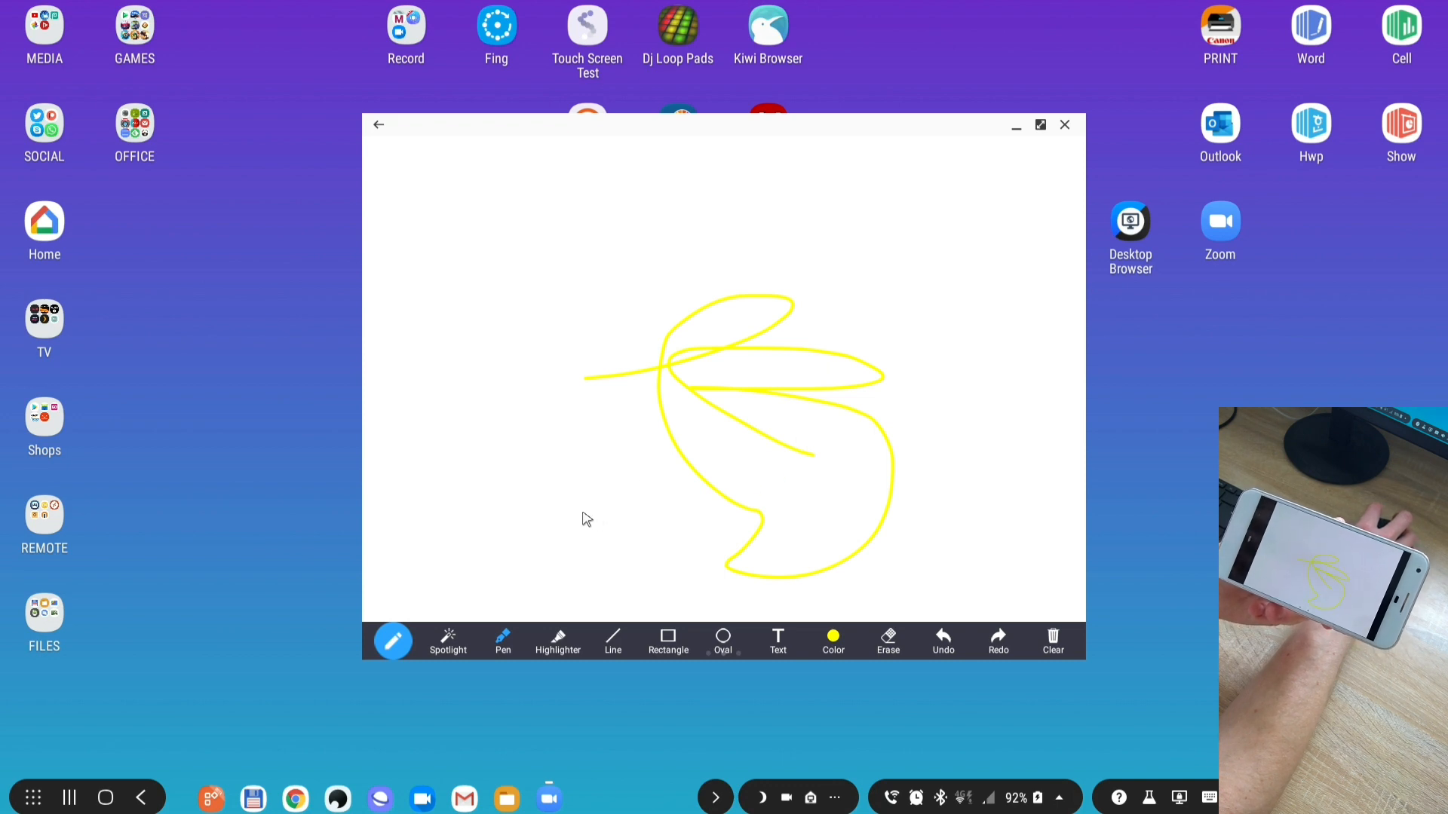
mouse_move(489, 665)
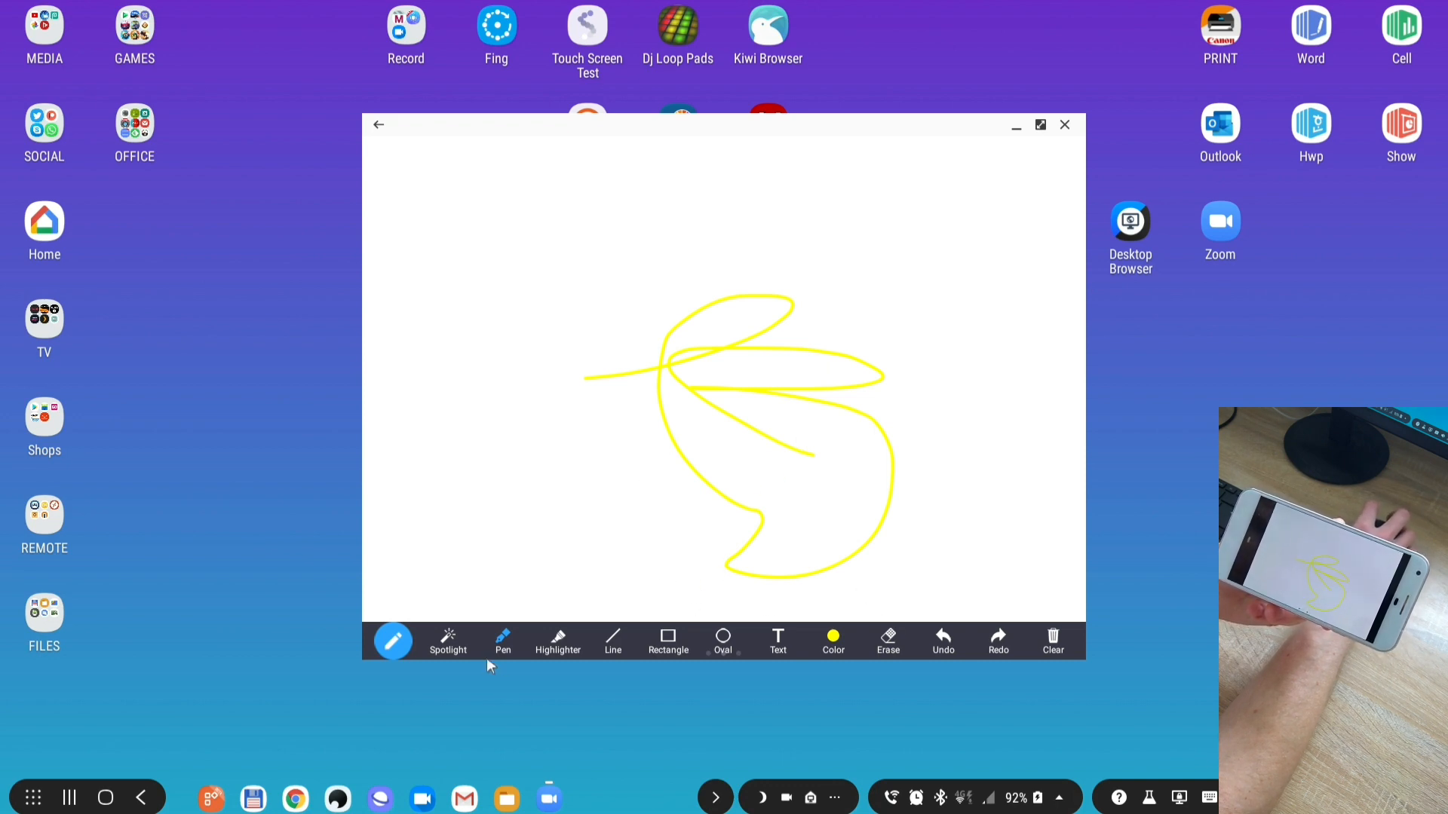
left_click(831, 641)
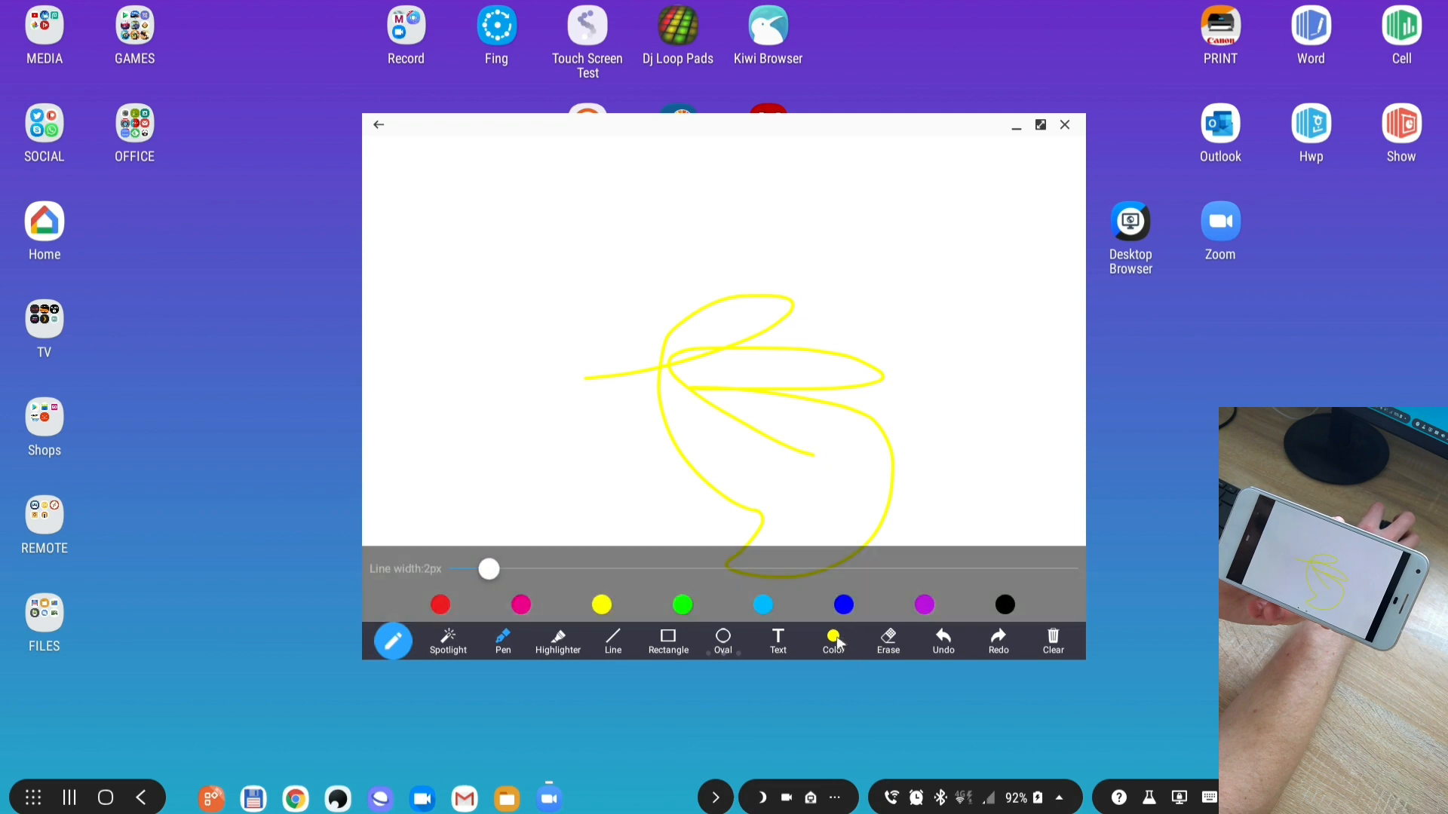
left_click(832, 642)
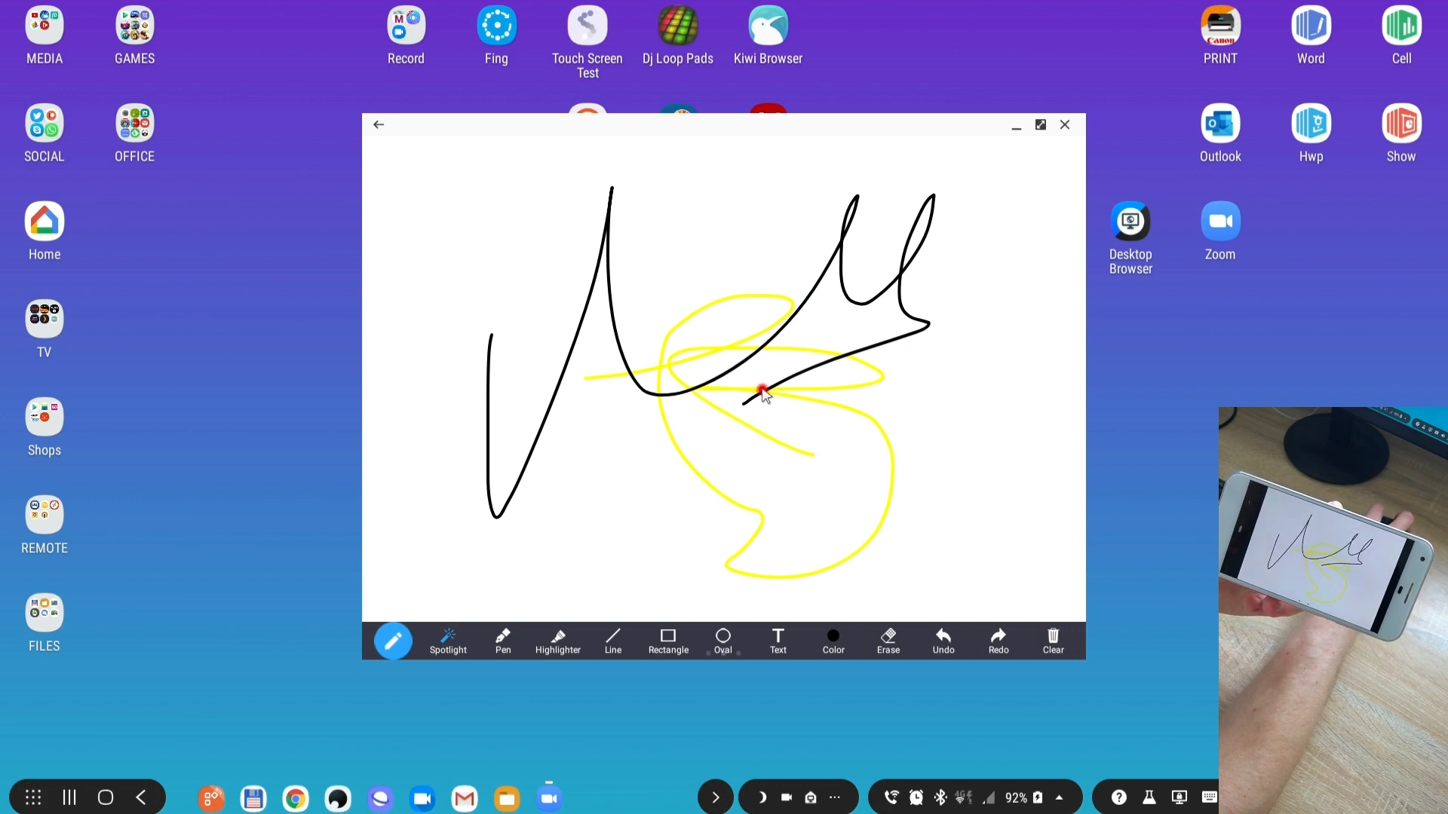
mouse_move(784, 398)
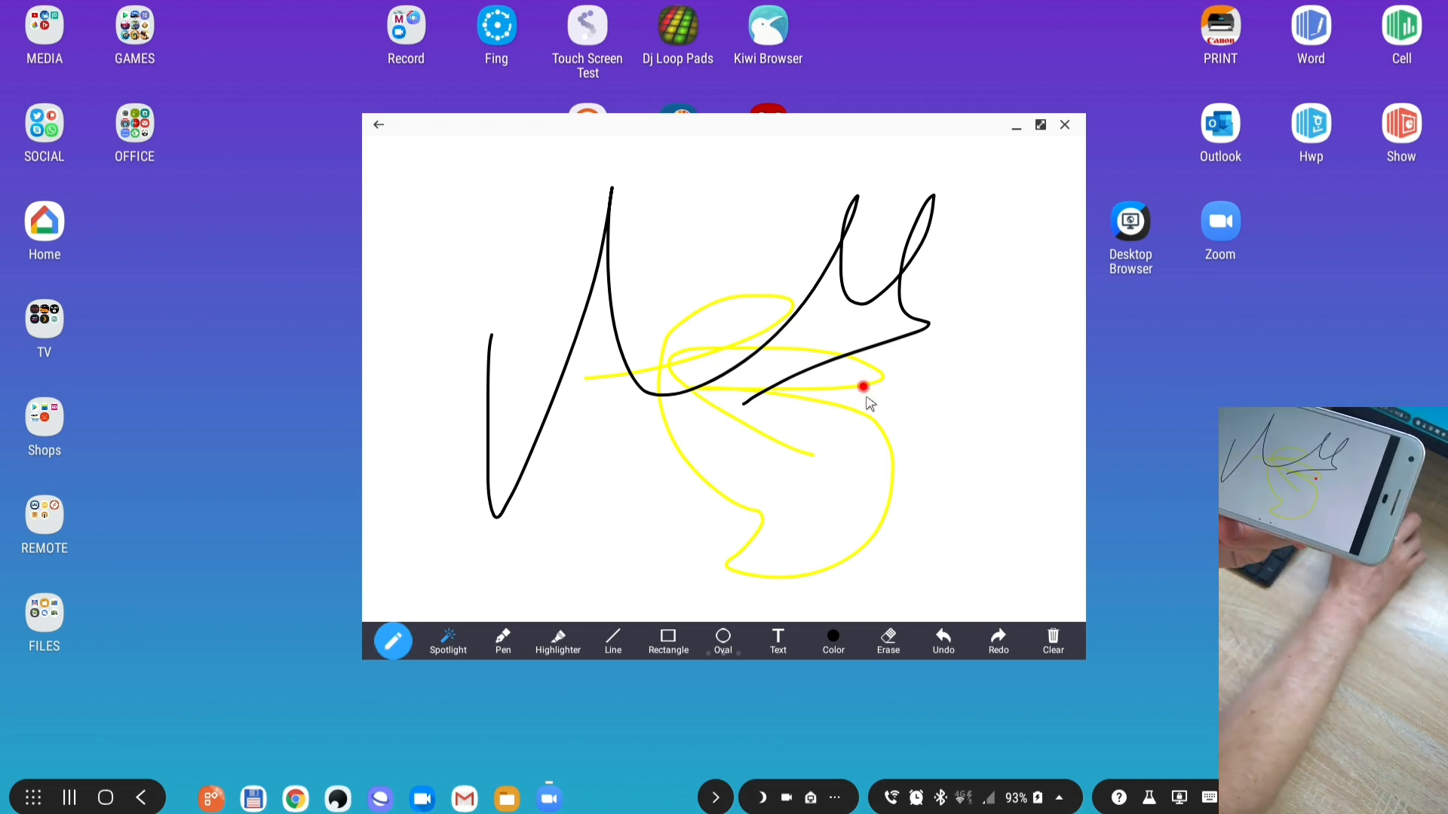
left_click(1051, 641)
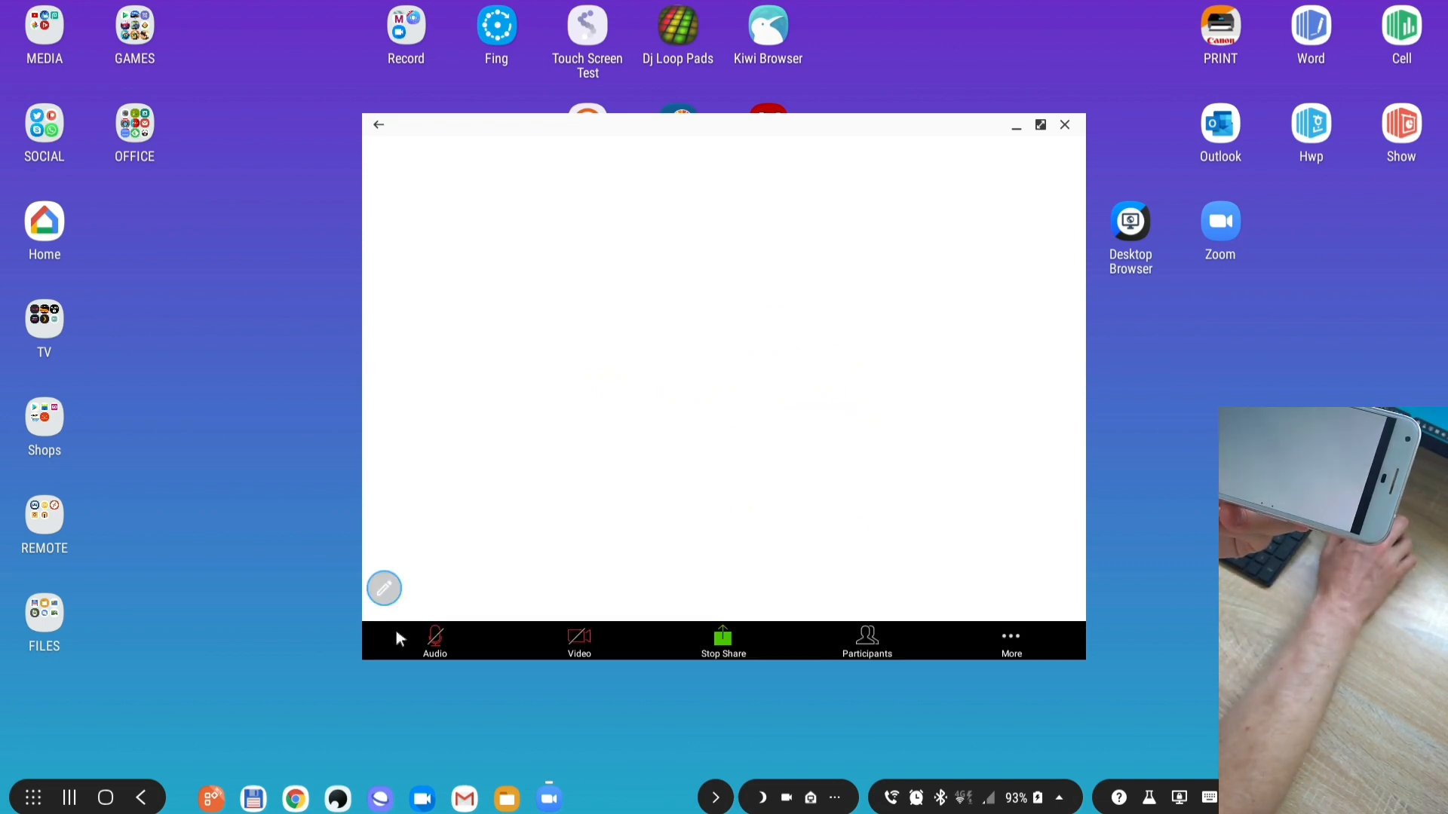
- Stop sharing the whiteboard and switch over to the web browser showing the reddit search
left_click(723, 640)
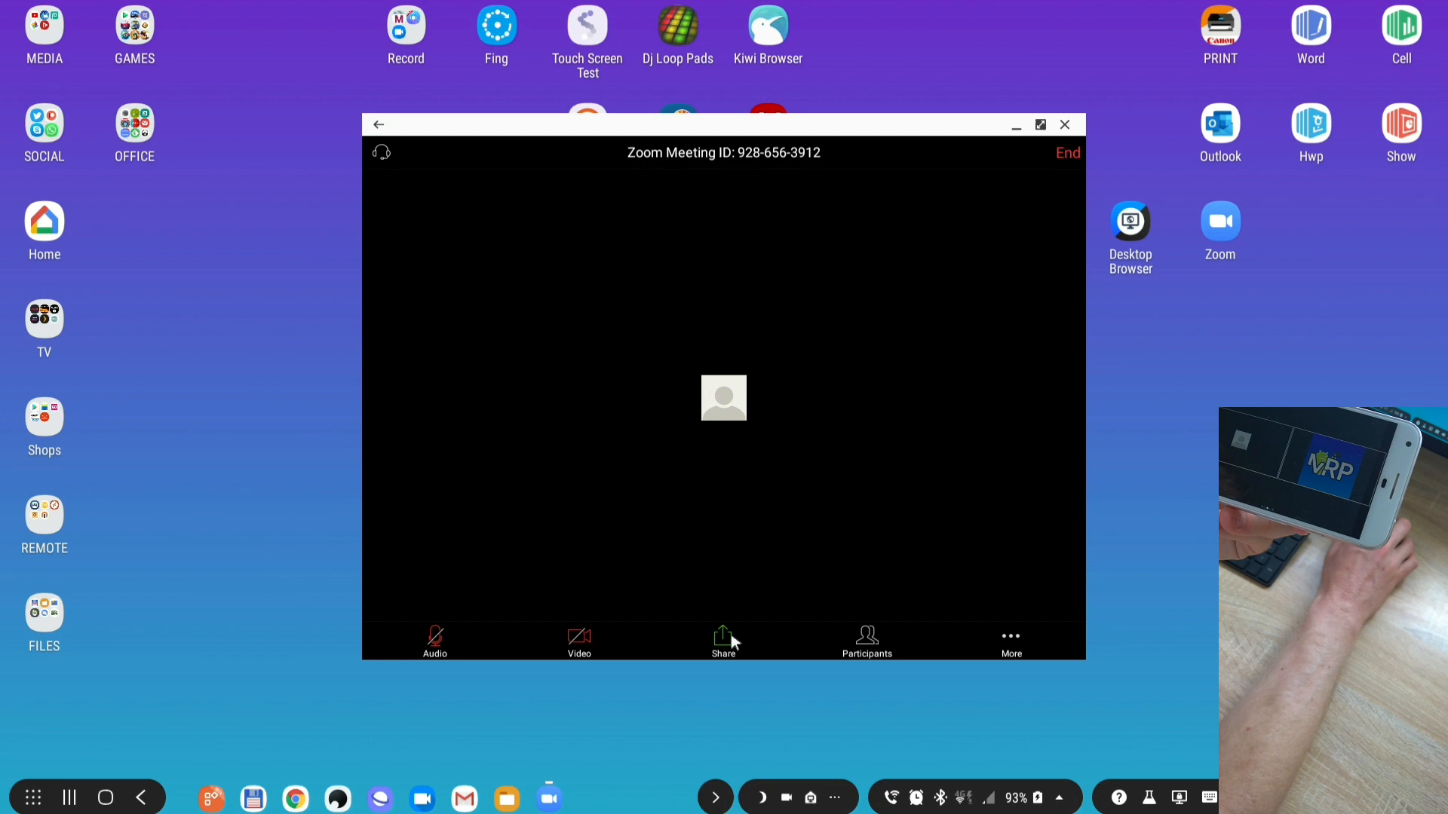
left_click(722, 641)
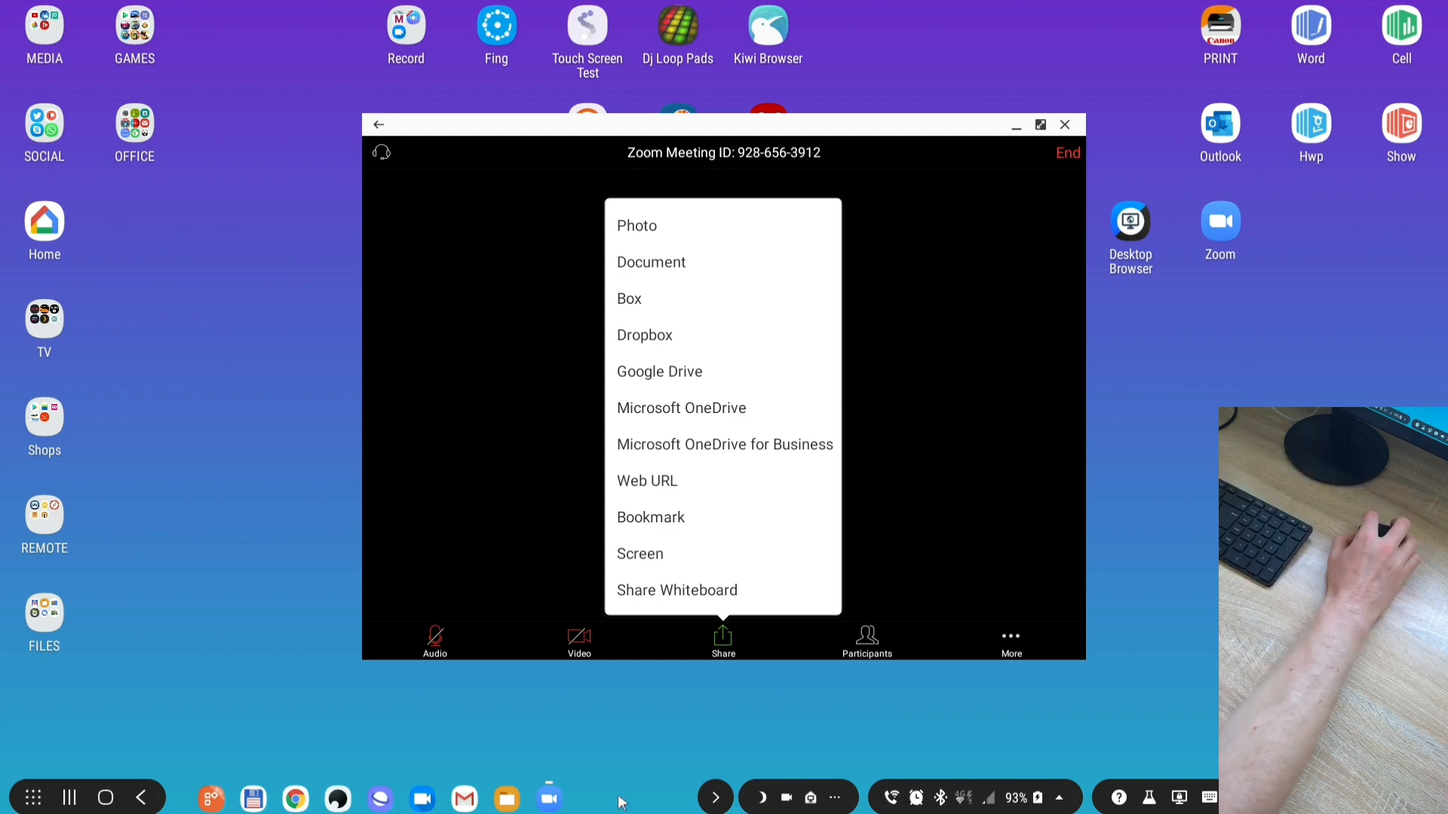
left_click(294, 799)
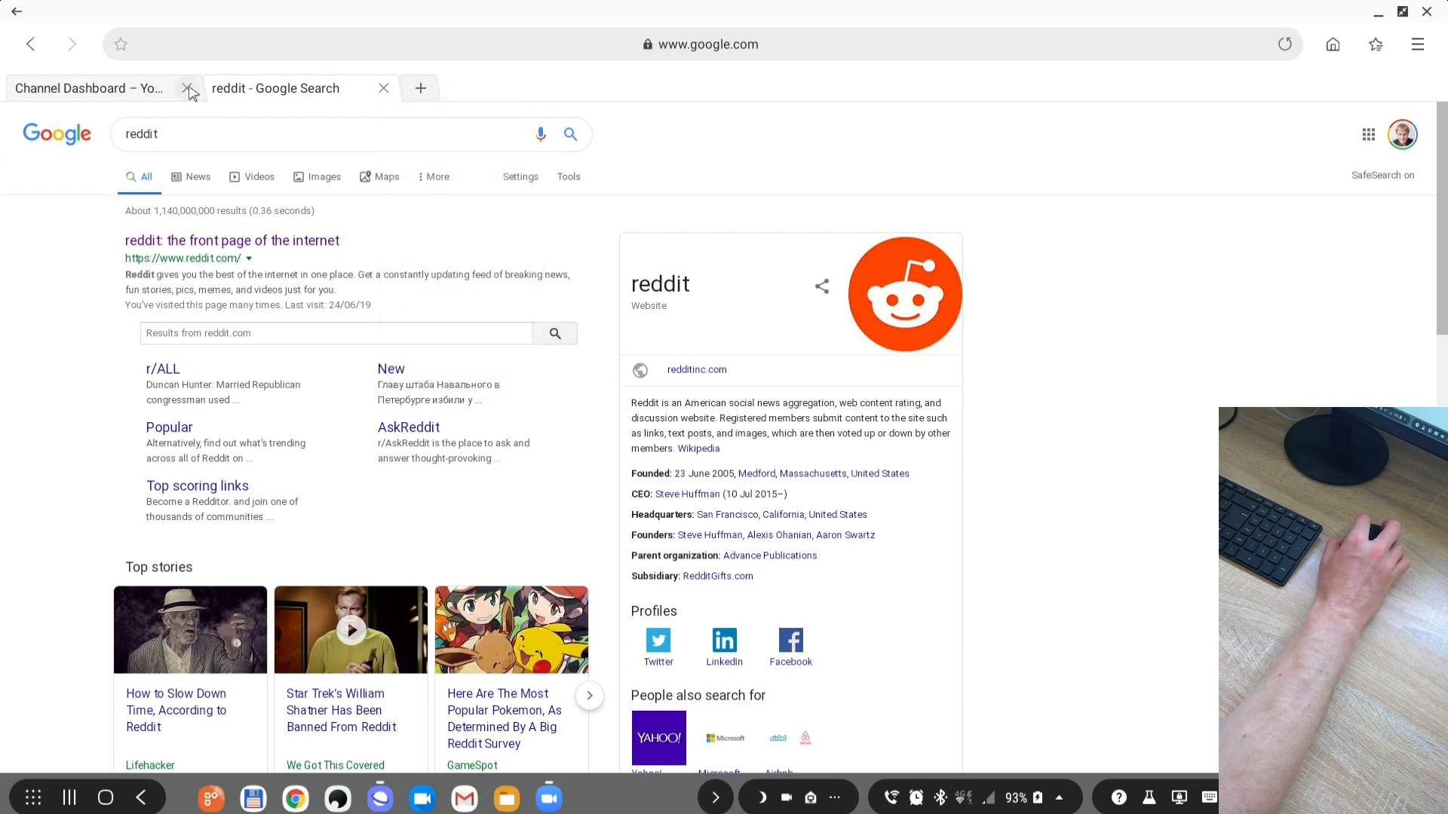
- Search Google for 'zoom meetings' and reach Zoom's Plans & Pricing page
left_click(189, 89)
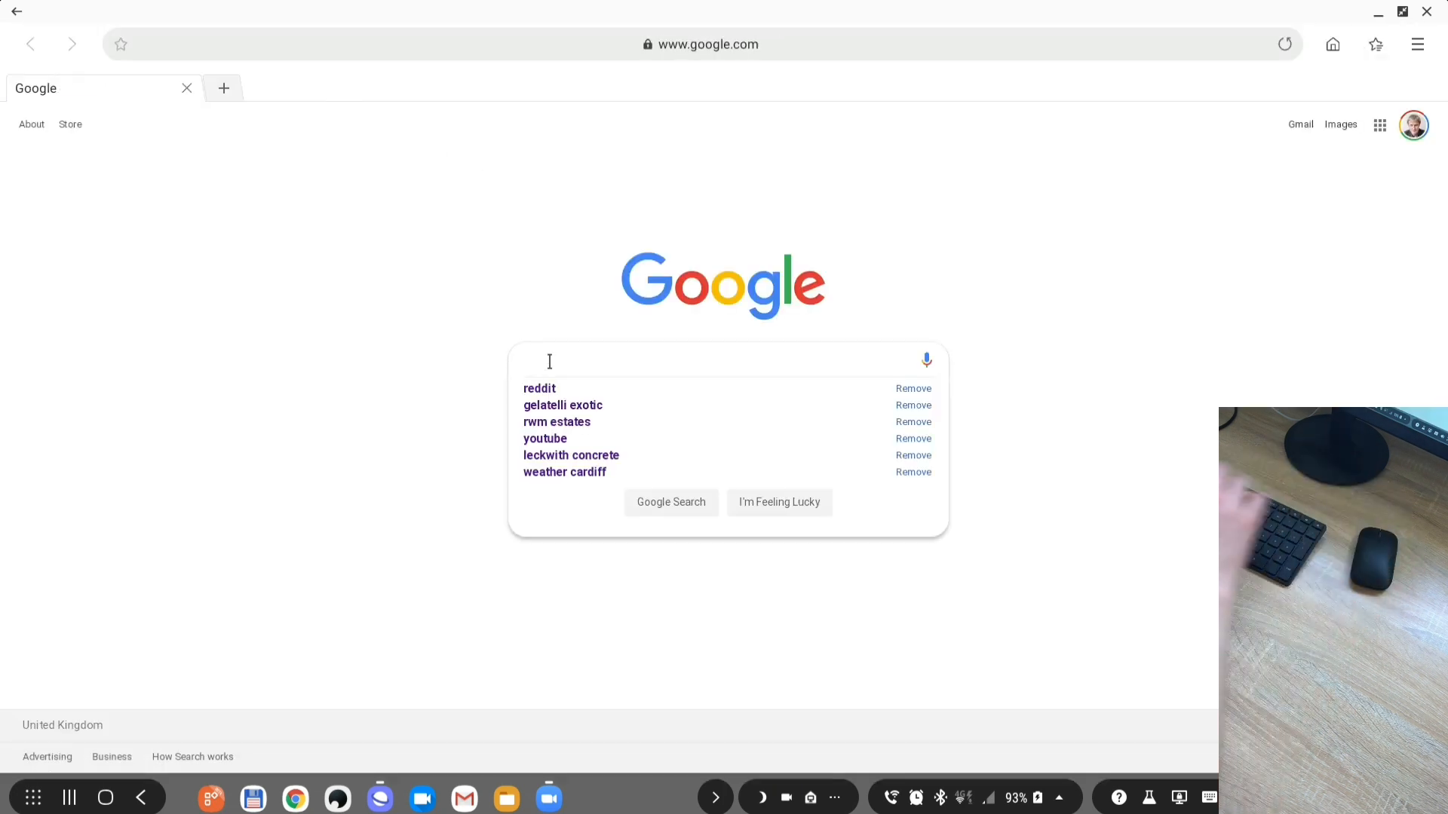
type("zoom meet")
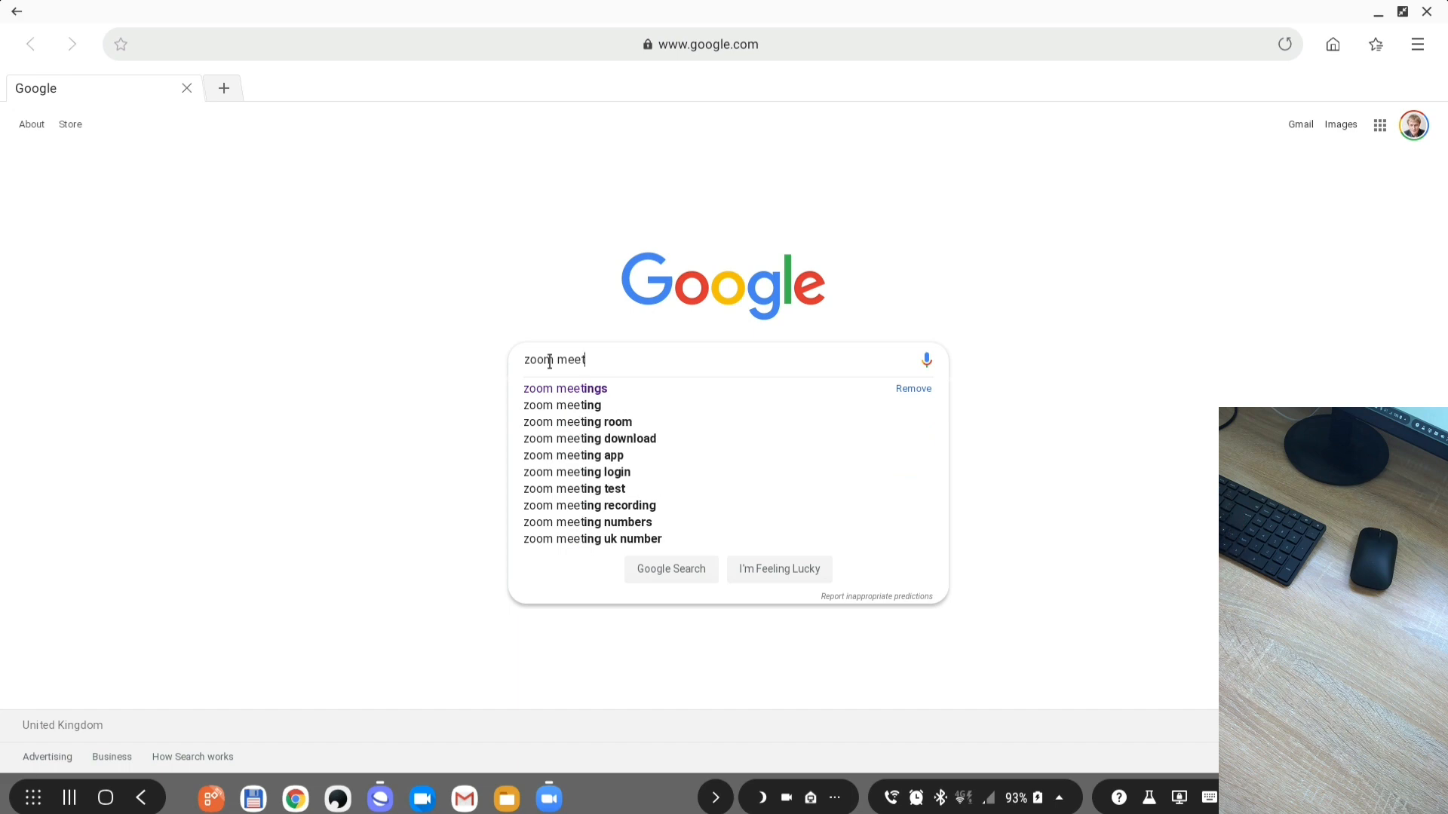
left_click(564, 388)
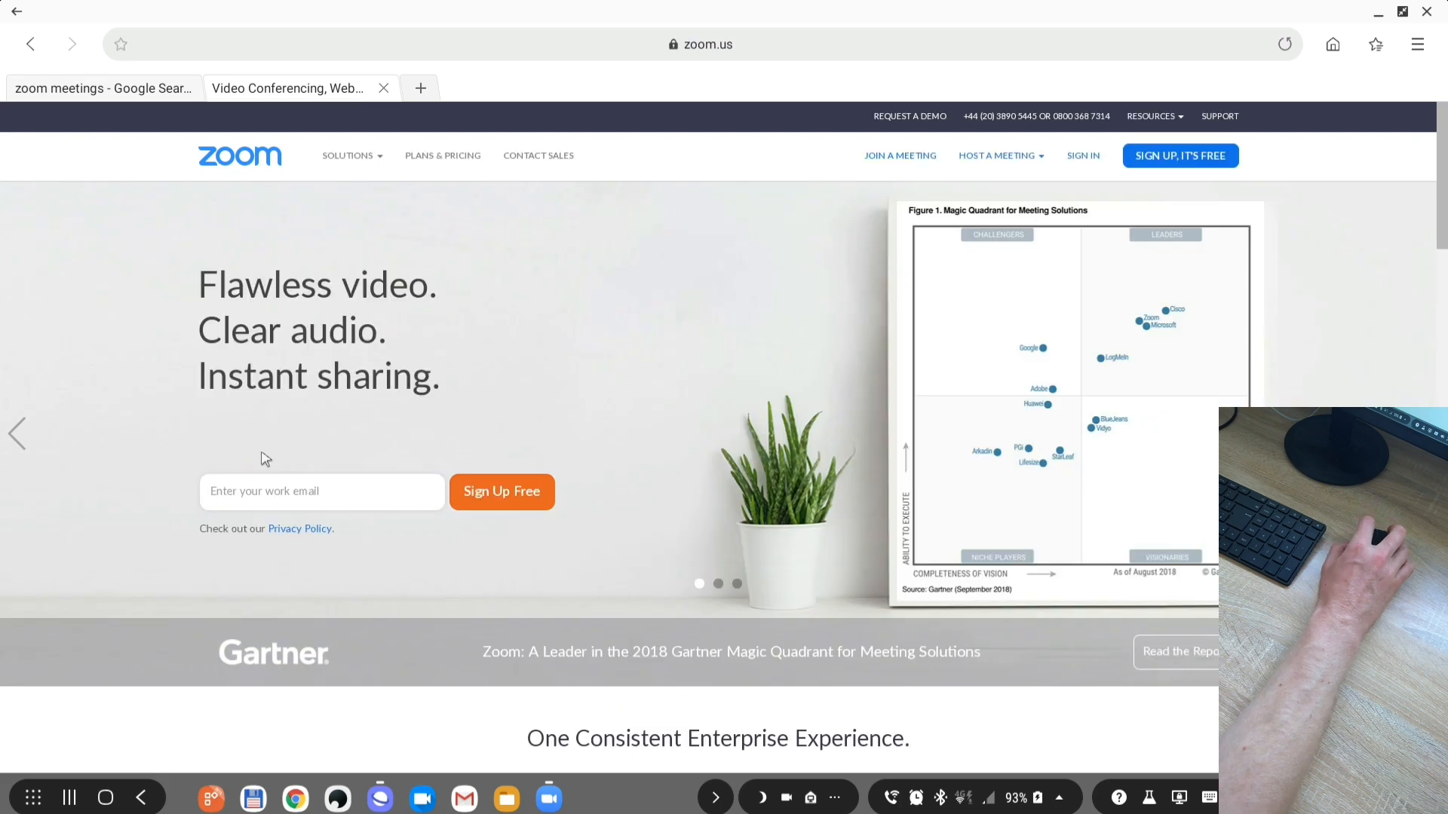
mouse_move(442, 156)
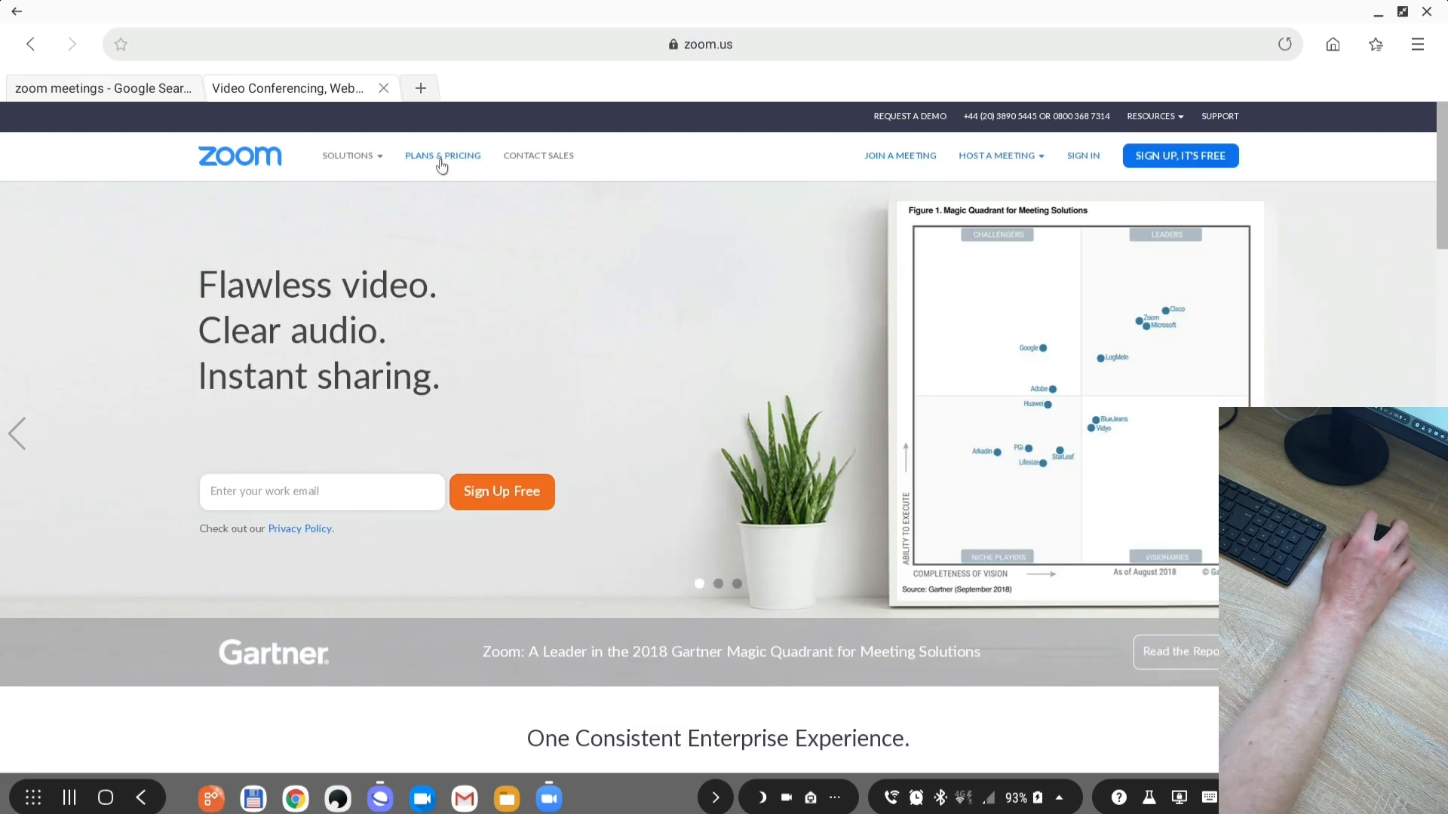
left_click(442, 155)
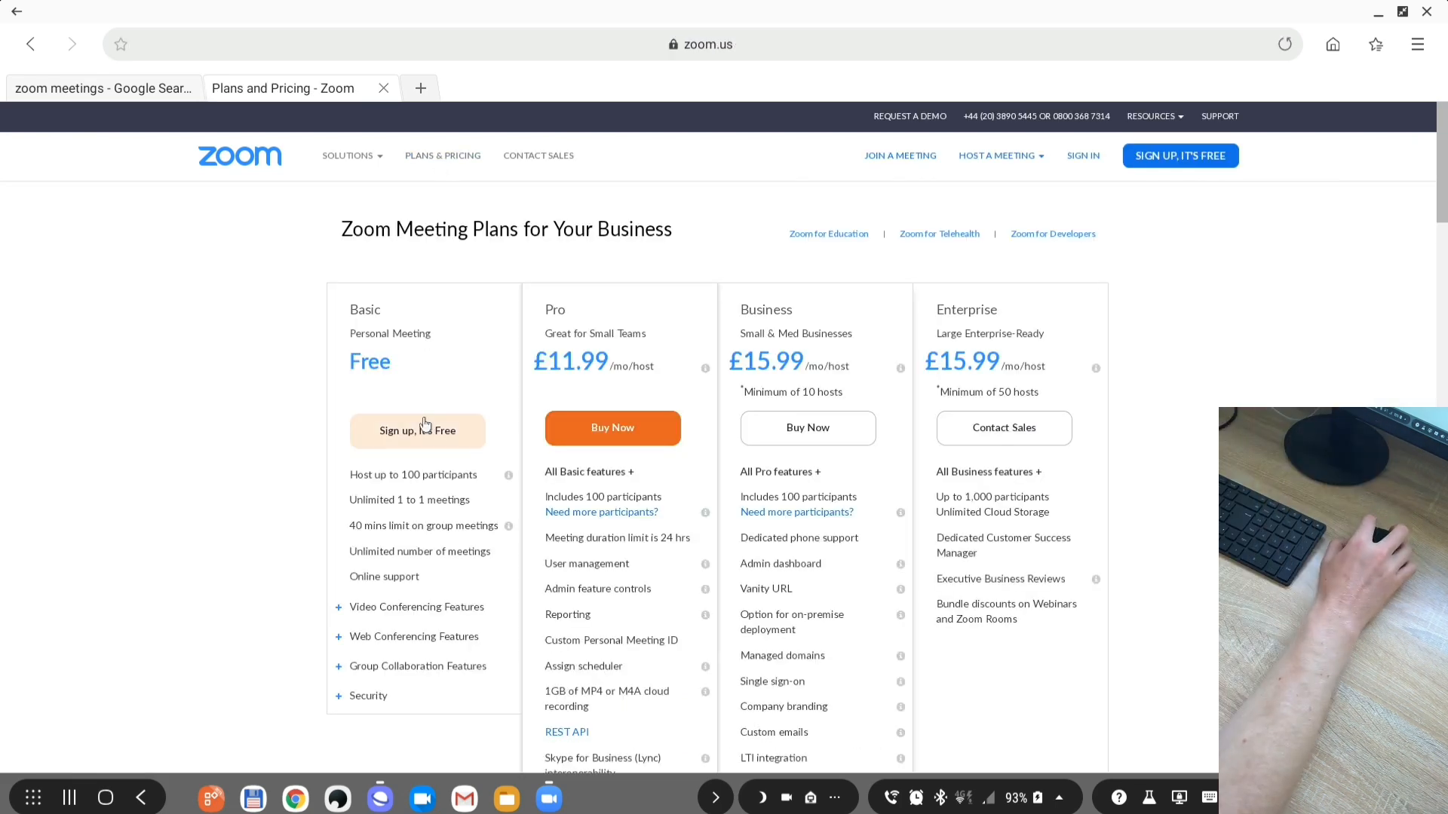
mouse_move(381, 500)
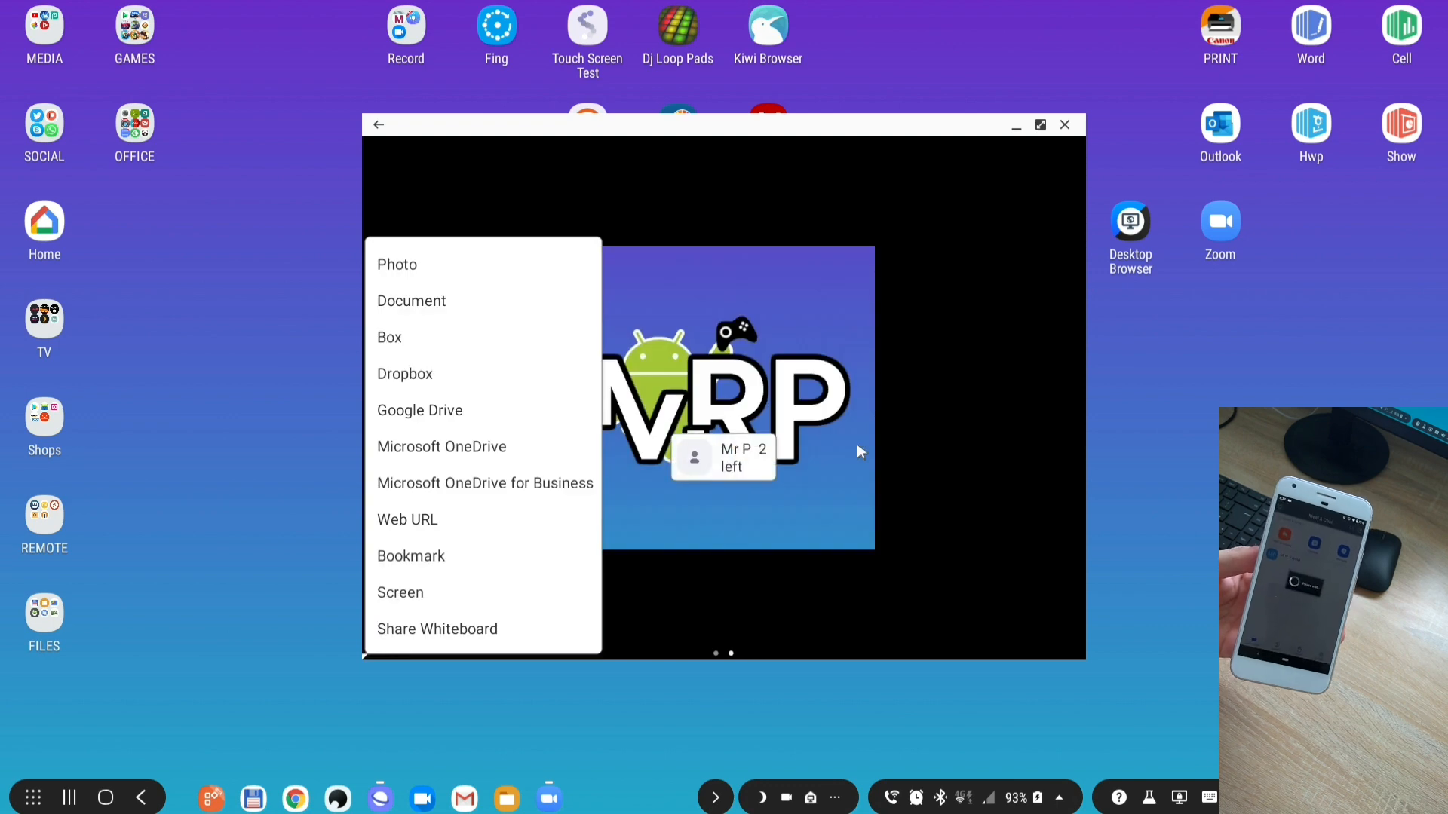
mouse_move(730, 439)
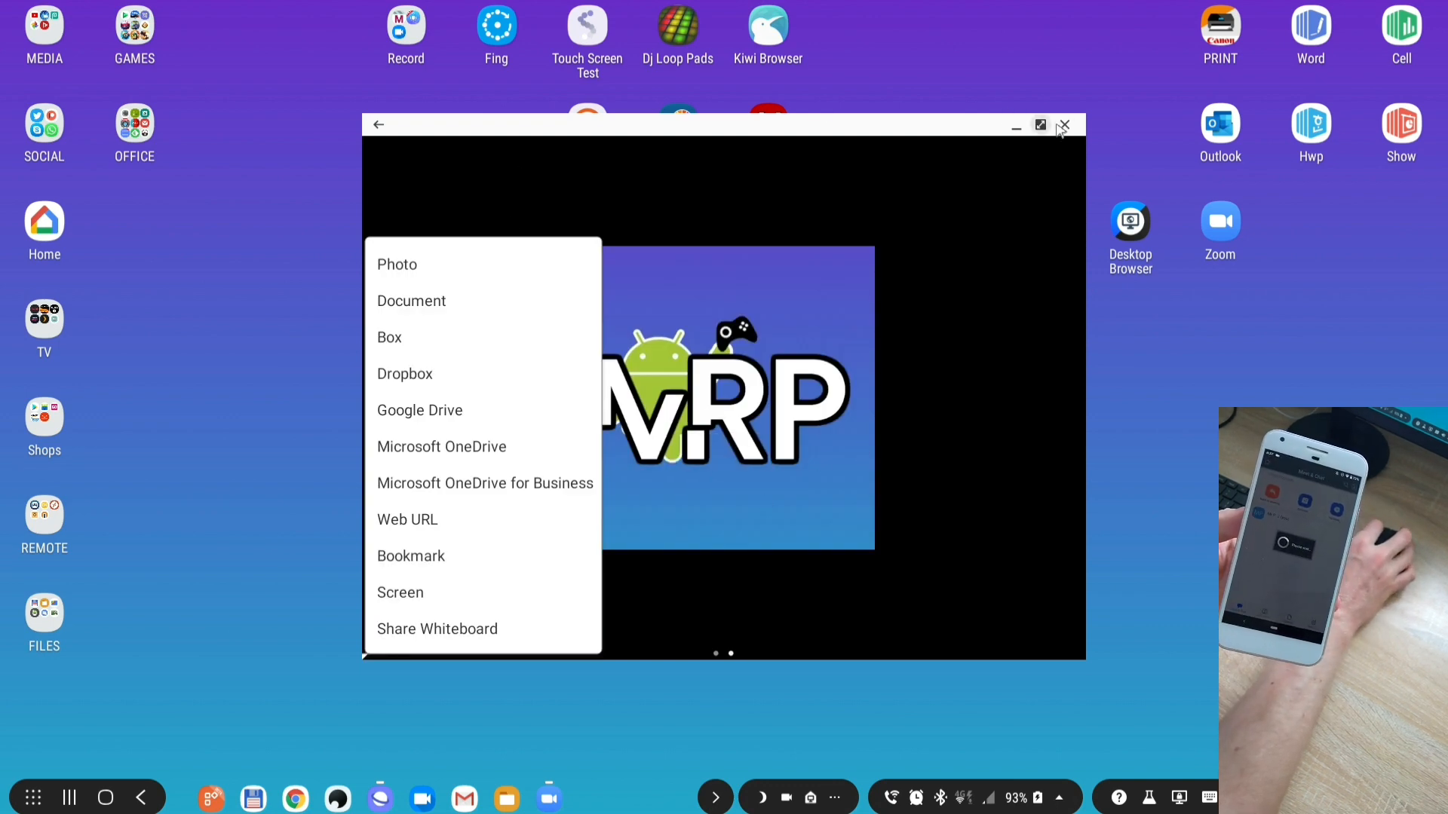
- Close the Zoom meeting window, leaving the DeX desktop
left_click(1064, 125)
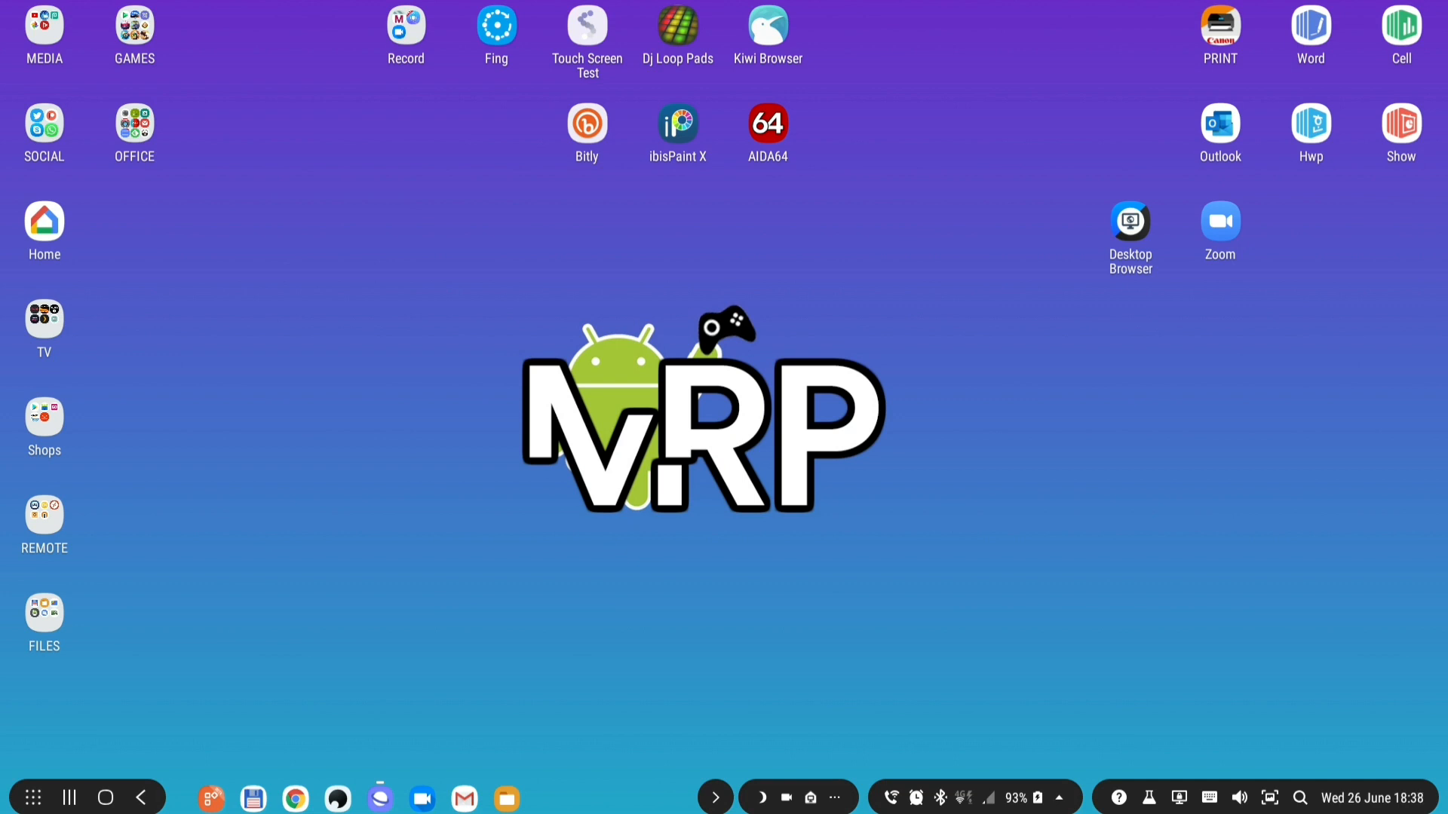
mouse_move(873, 761)
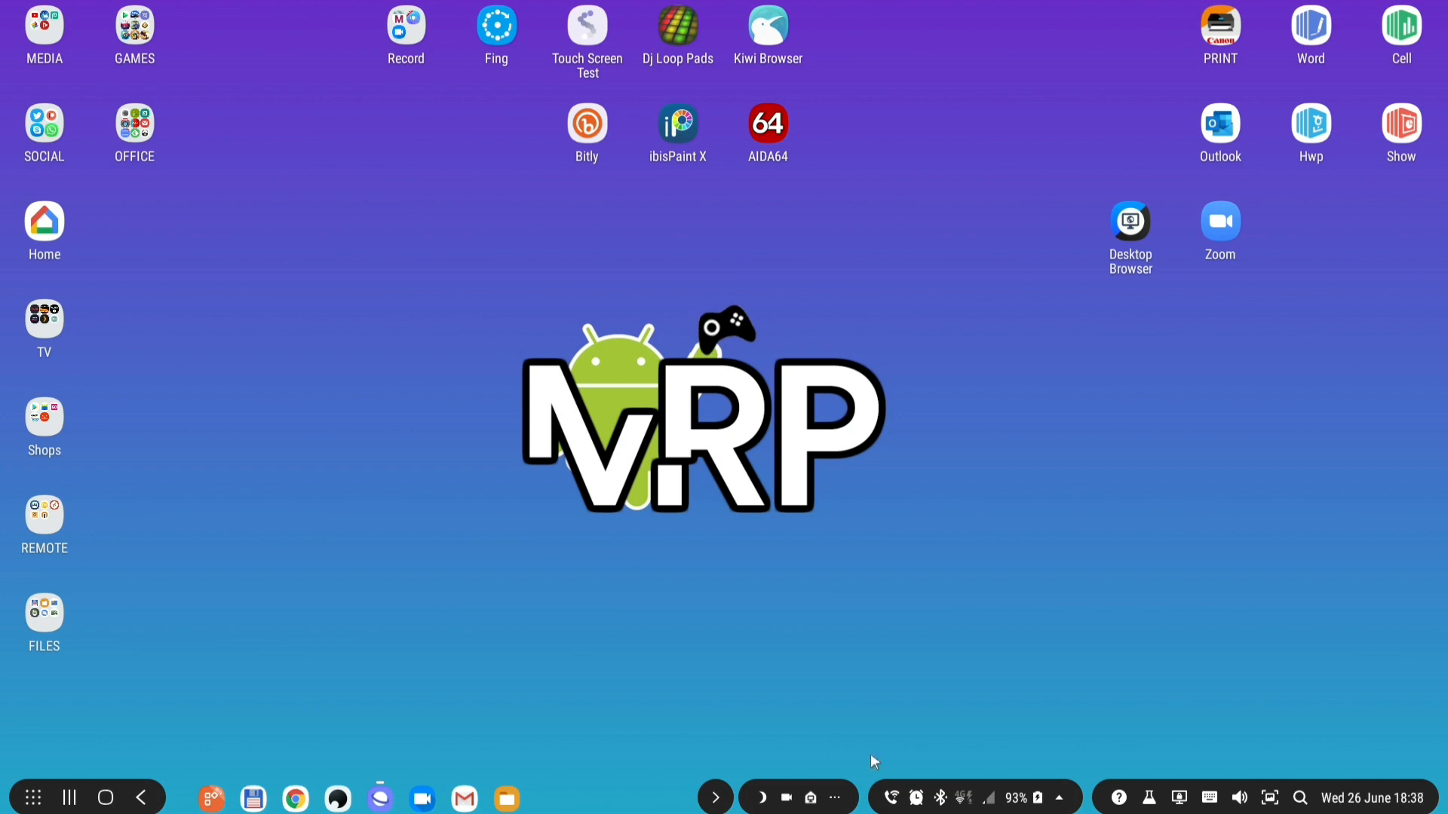